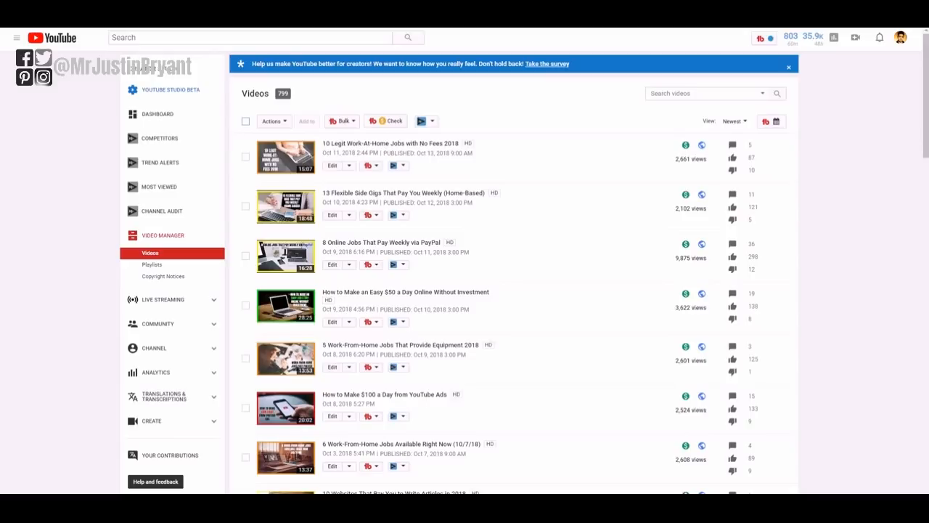
mouse_move(538, 161)
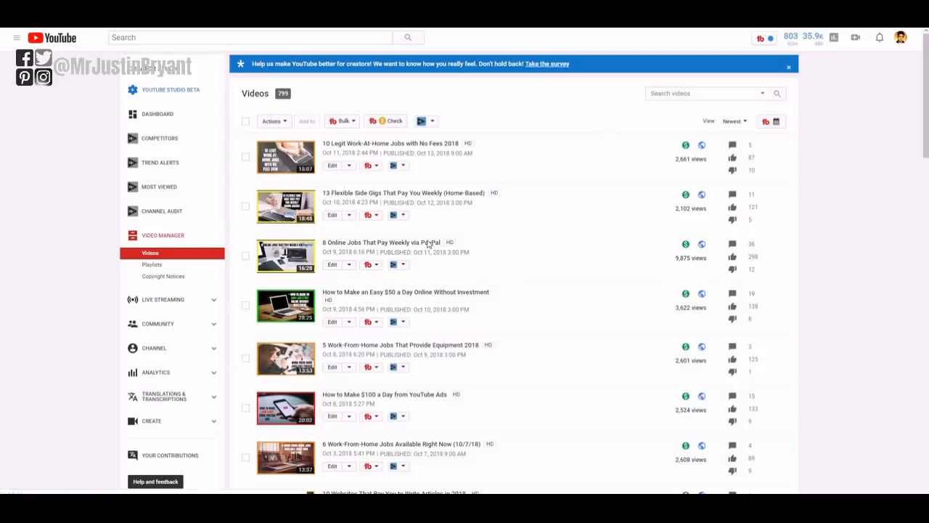
Open the '10 Legit Work-At-Home Jobs' details and select the description's Facebook link line.
click(332, 166)
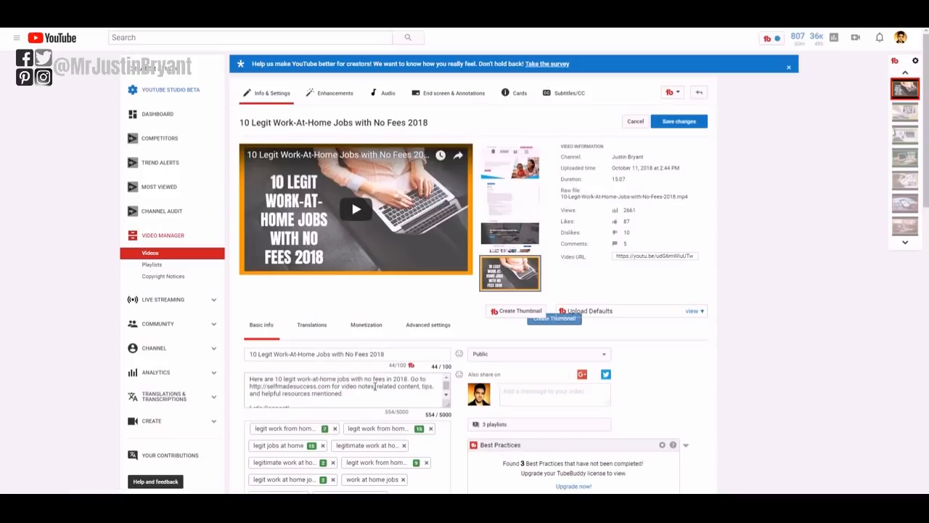
scroll(down, 3)
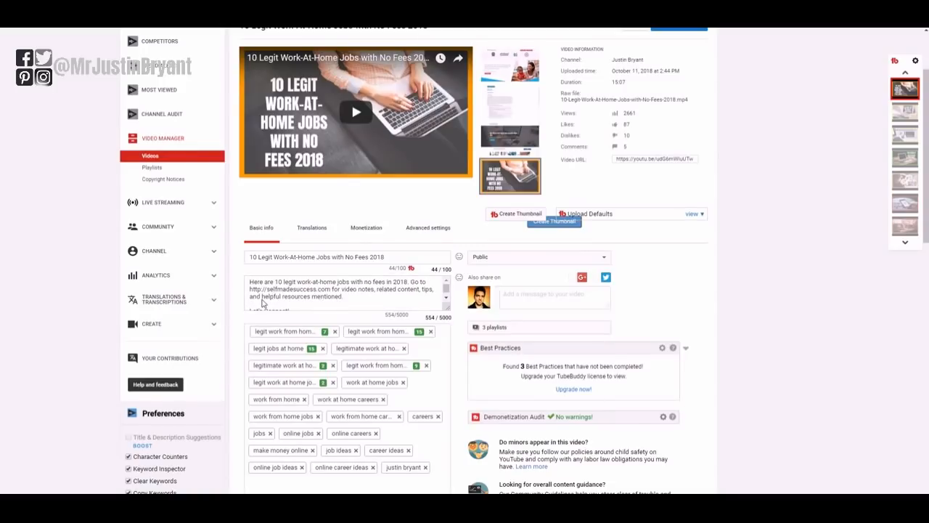
scroll(down, 3)
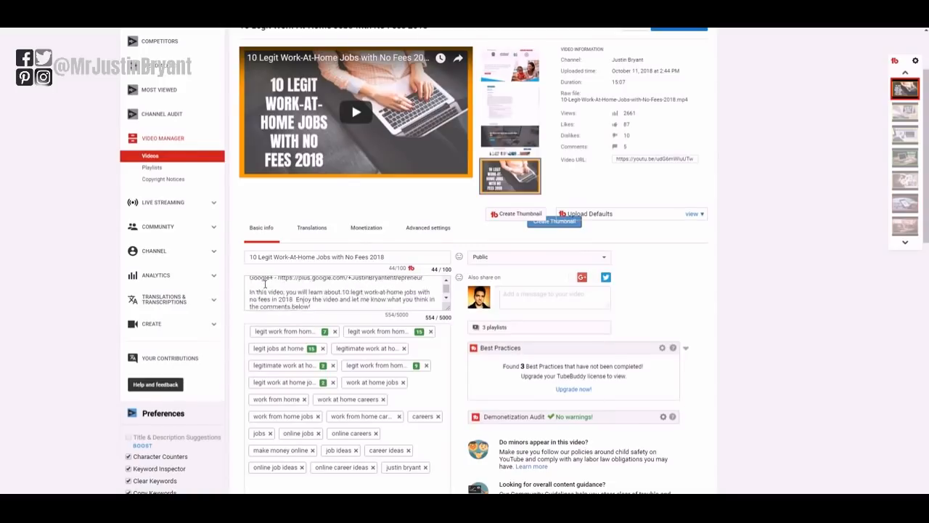
scroll(down, 3)
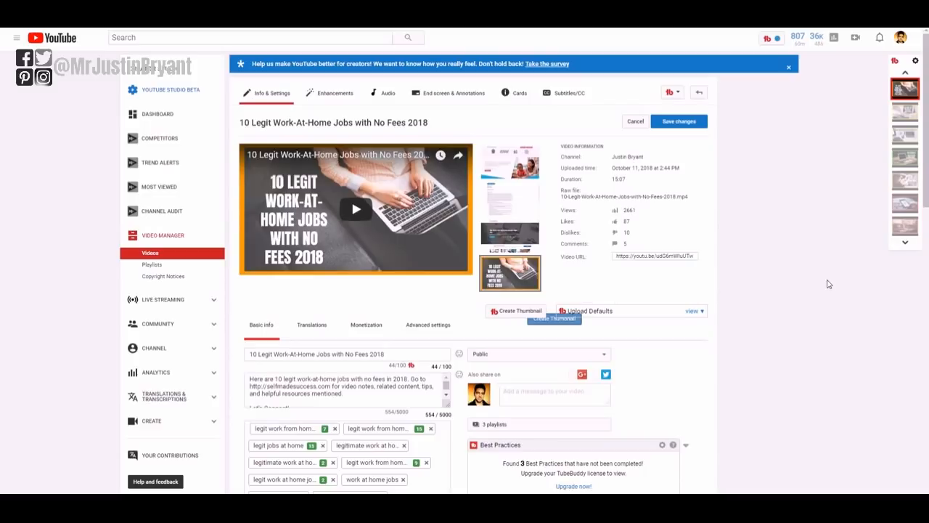
mouse_move(521, 339)
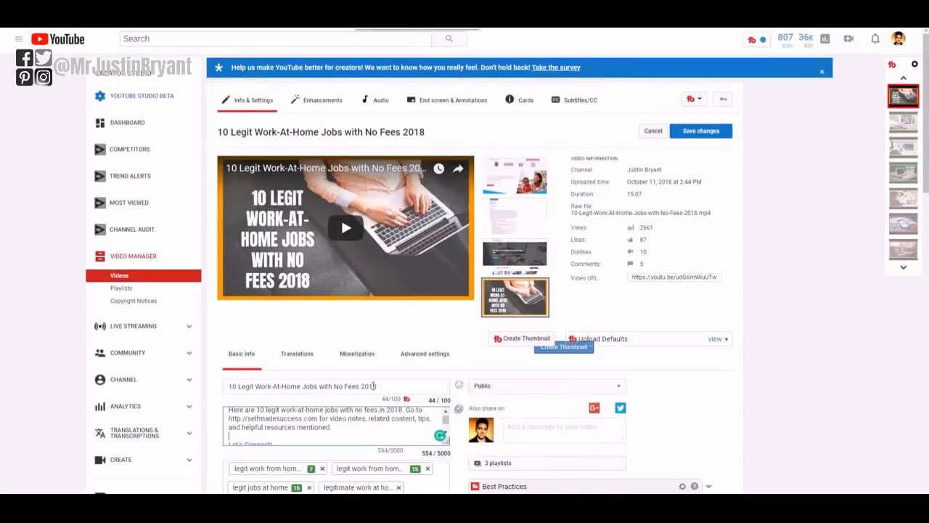
scroll(down, 3)
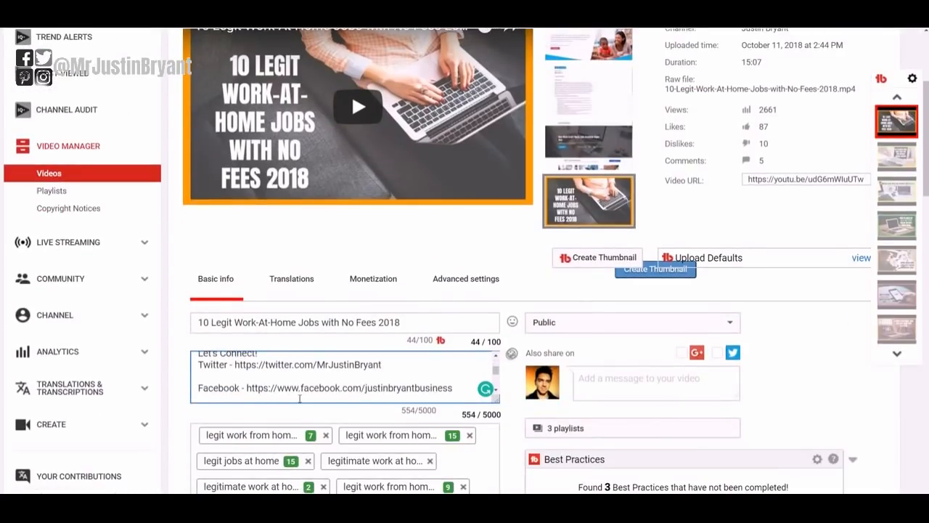
double_click(433, 388)
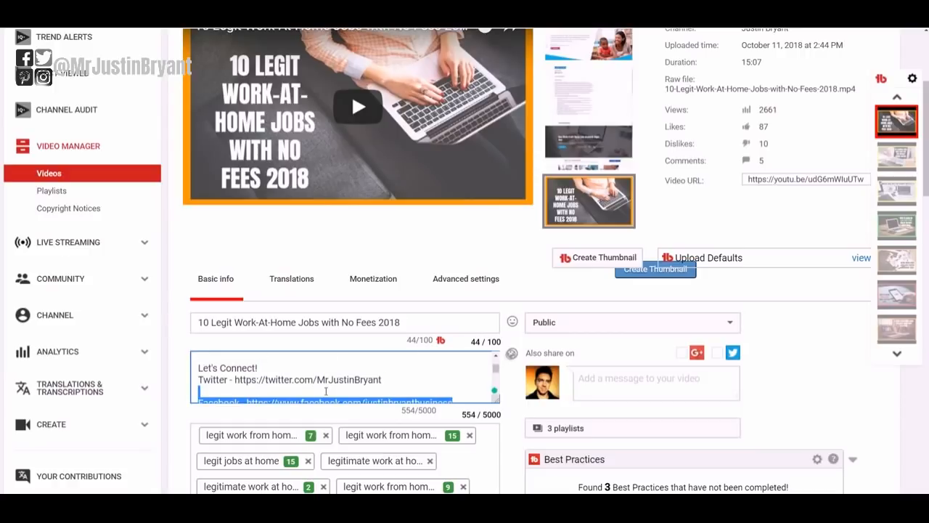
scroll(down, 3)
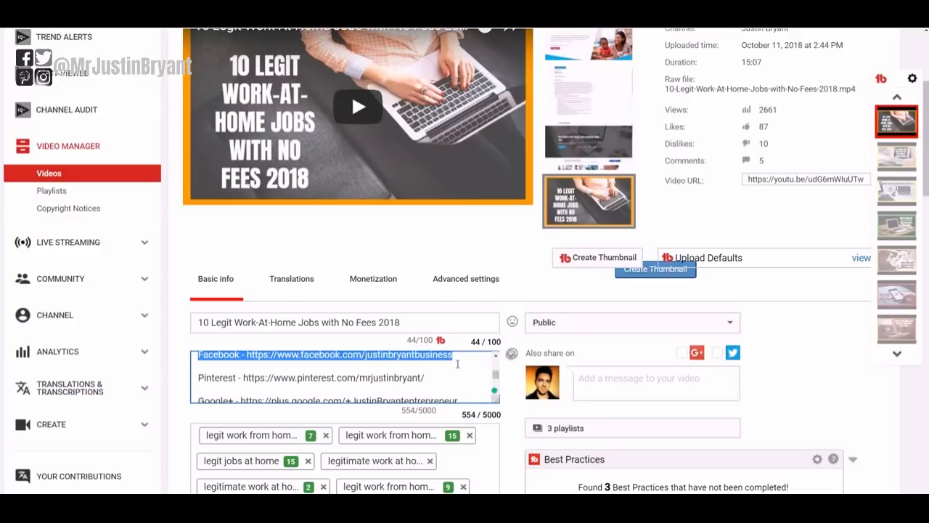
mouse_move(288, 389)
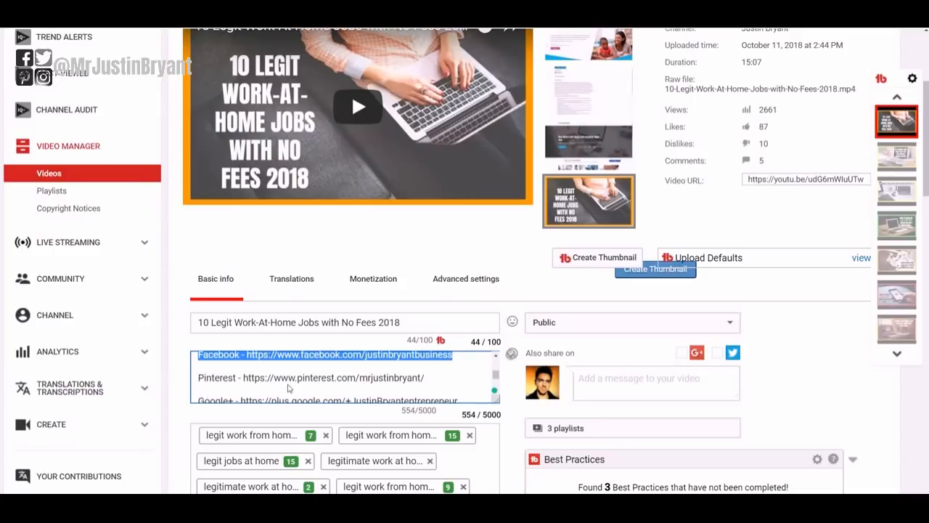
scroll(up, 3)
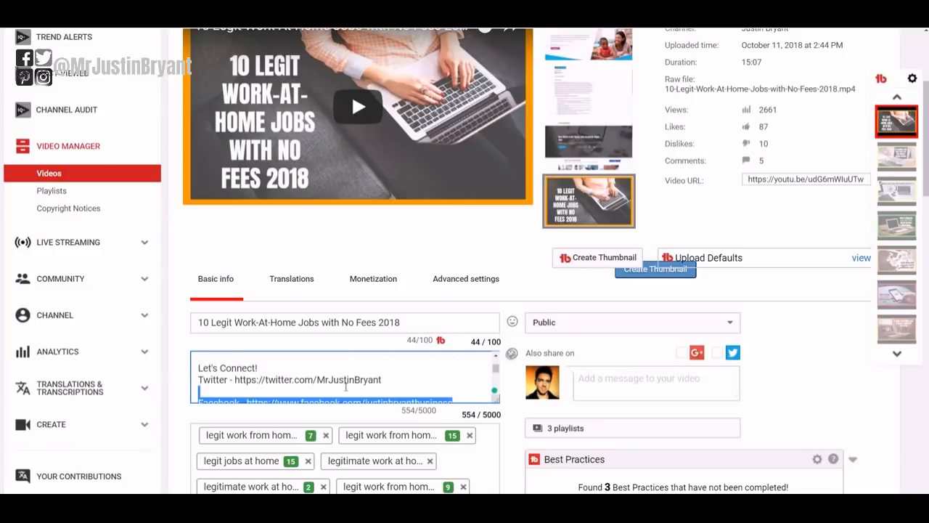
scroll(down, 3)
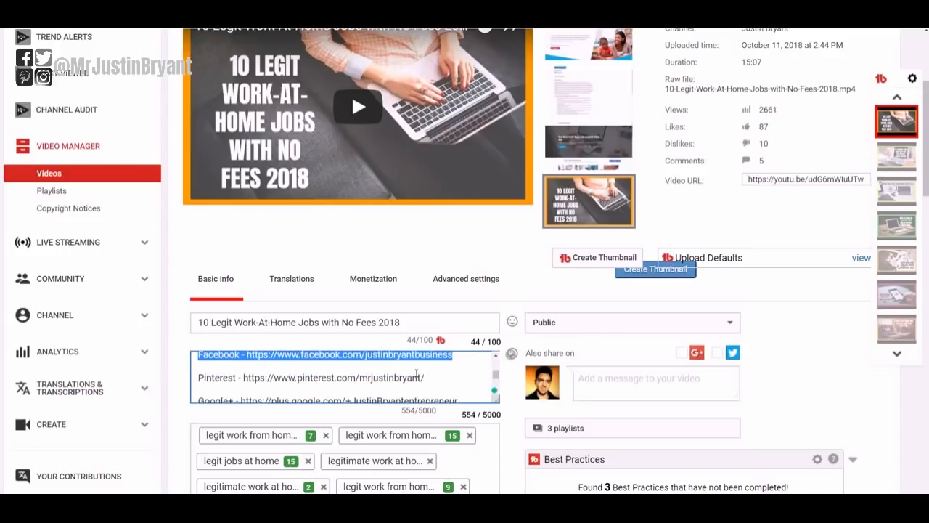
scroll(down, 3)
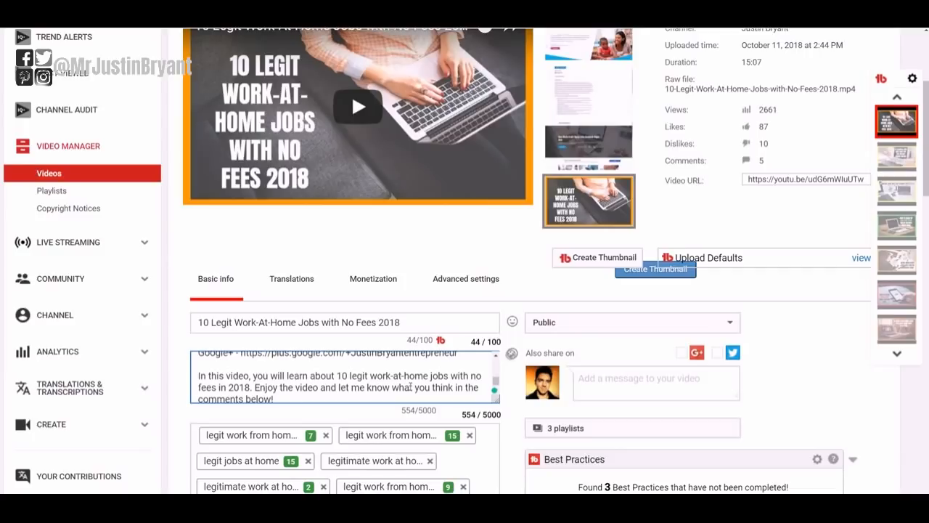
mouse_move(310, 42)
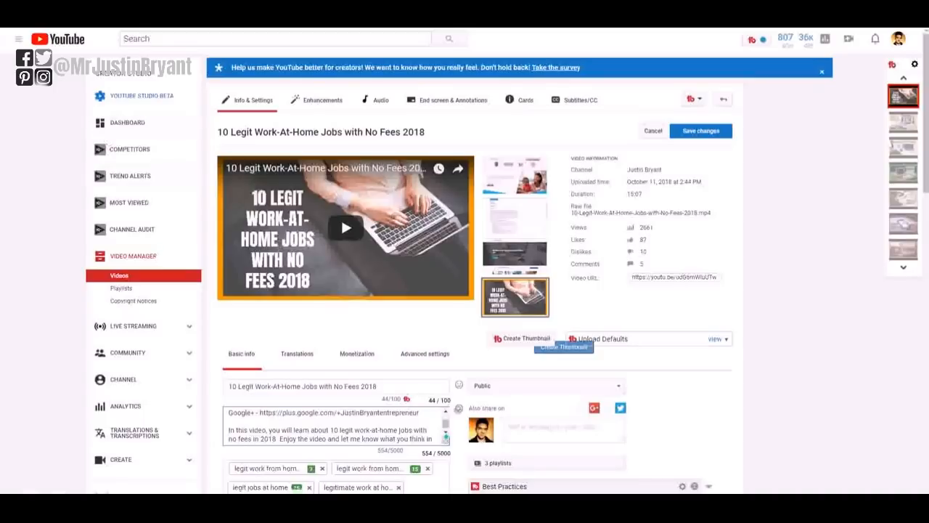
Leave the video details page without saving changes.
click(652, 130)
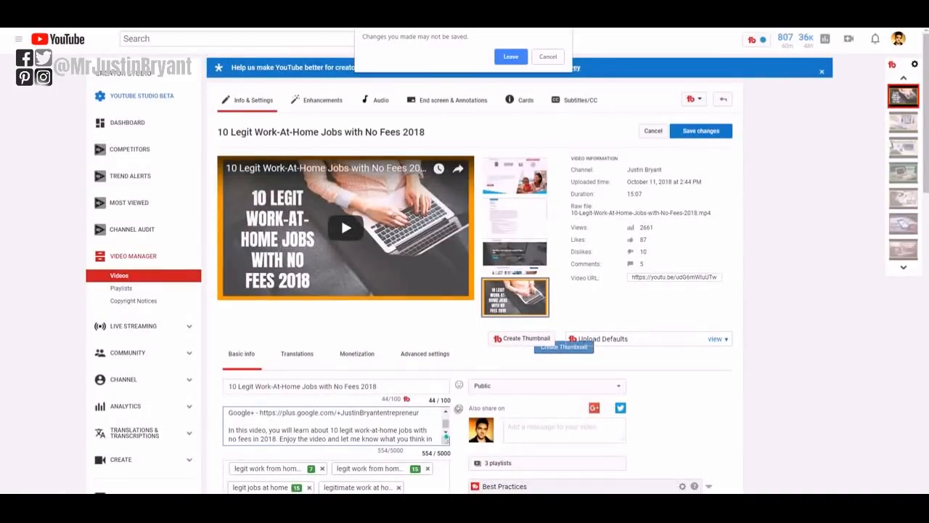
click(548, 57)
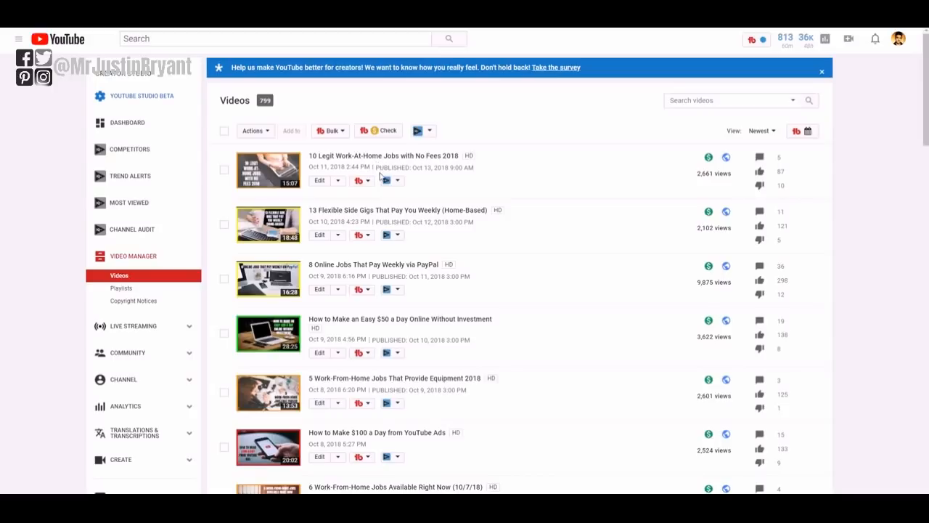
click(821, 71)
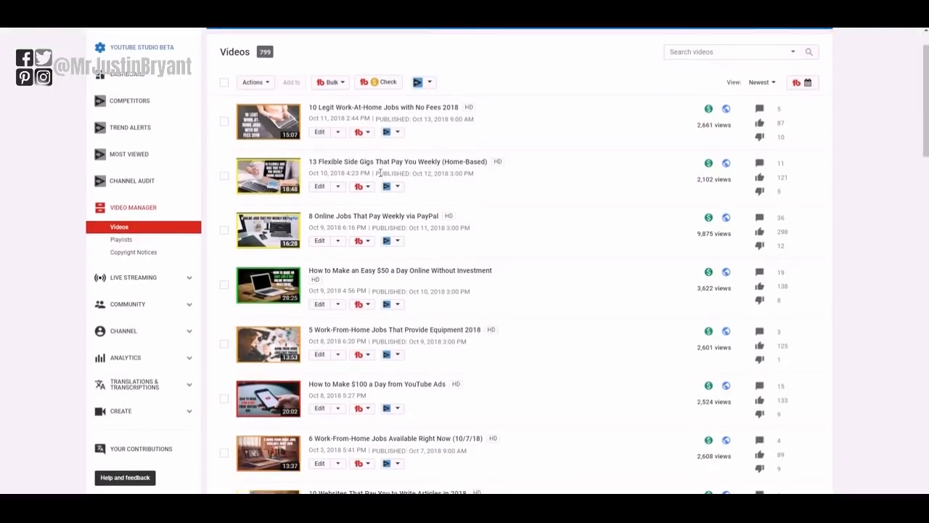
Check the '10 Legit Work-At-Home Jobs' and '13 Flexible Side Gigs' videos and show the bulk actions.
click(224, 81)
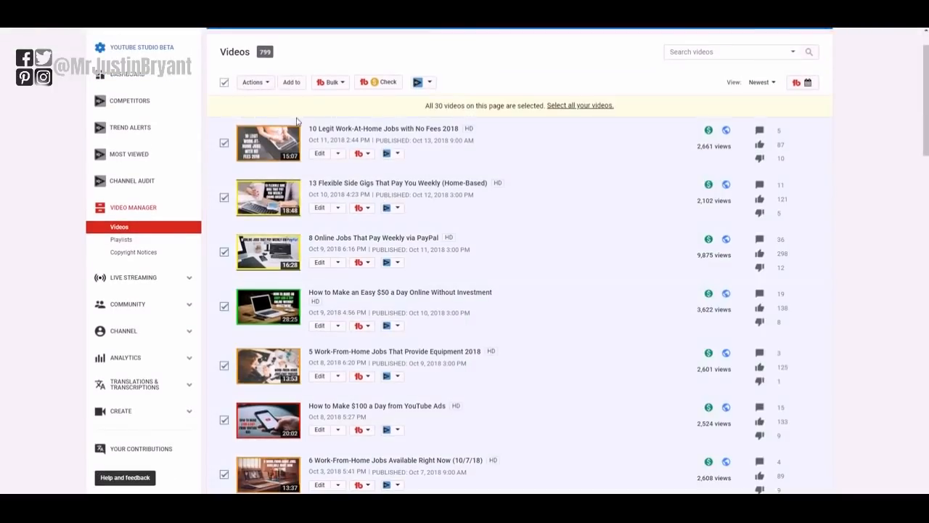
click(224, 82)
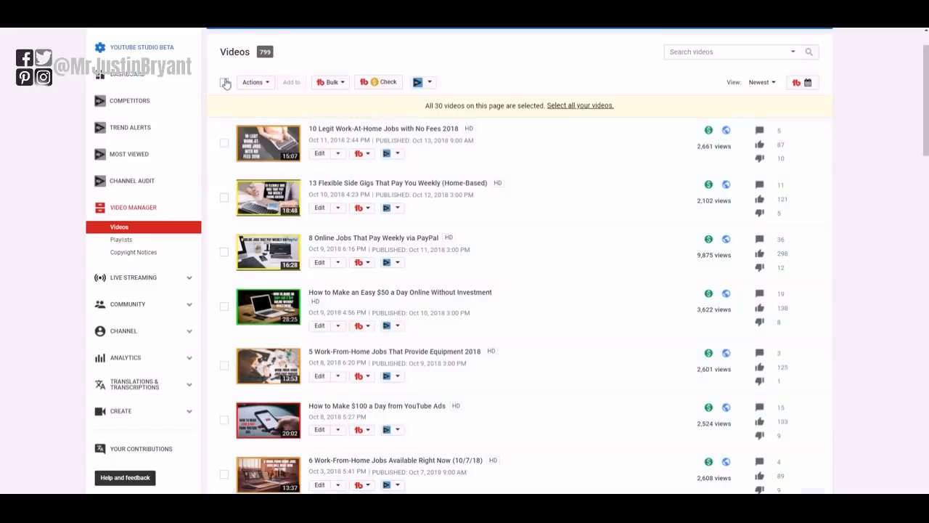
click(225, 82)
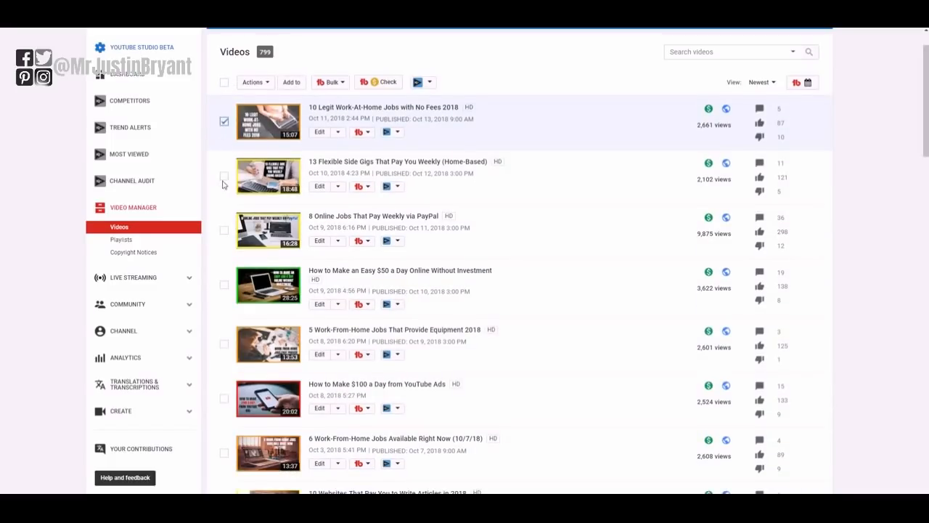
click(224, 176)
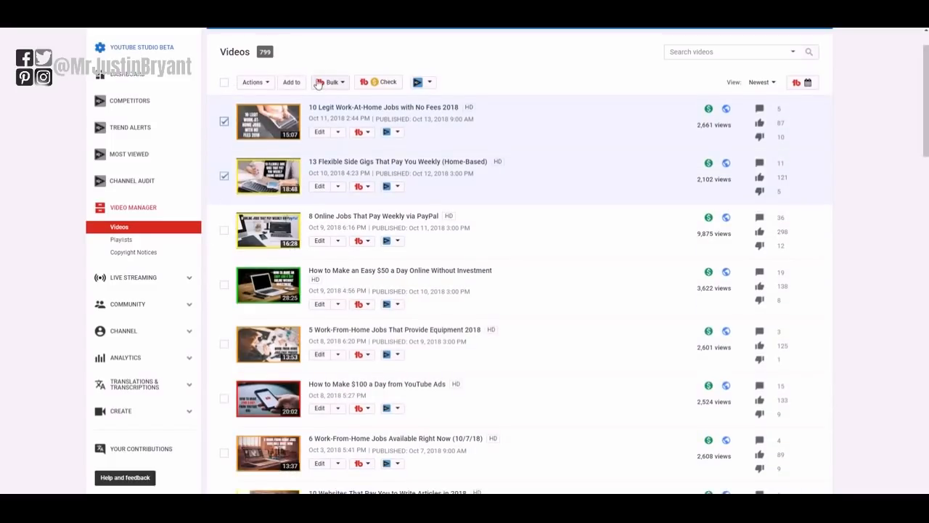
click(253, 81)
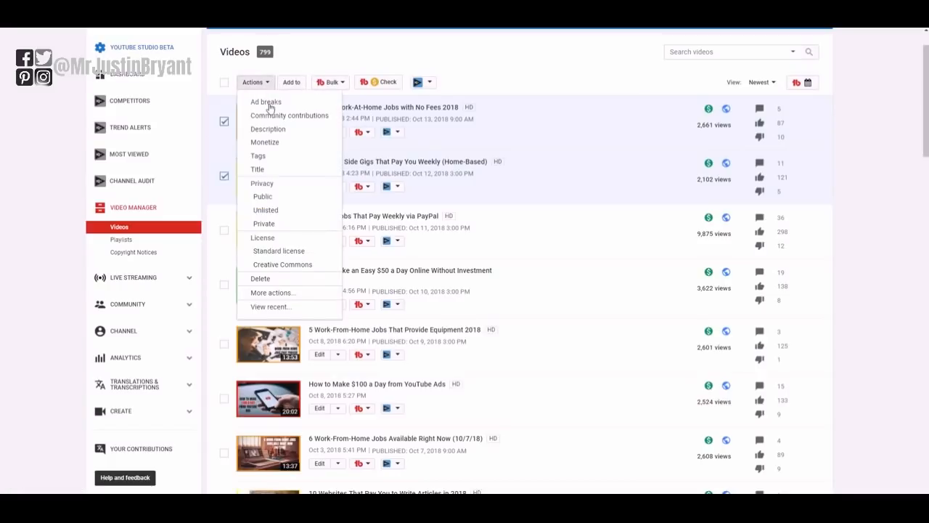
Set the bulk description edit to Remove, with 'Facebook -' as the text to remove.
click(267, 128)
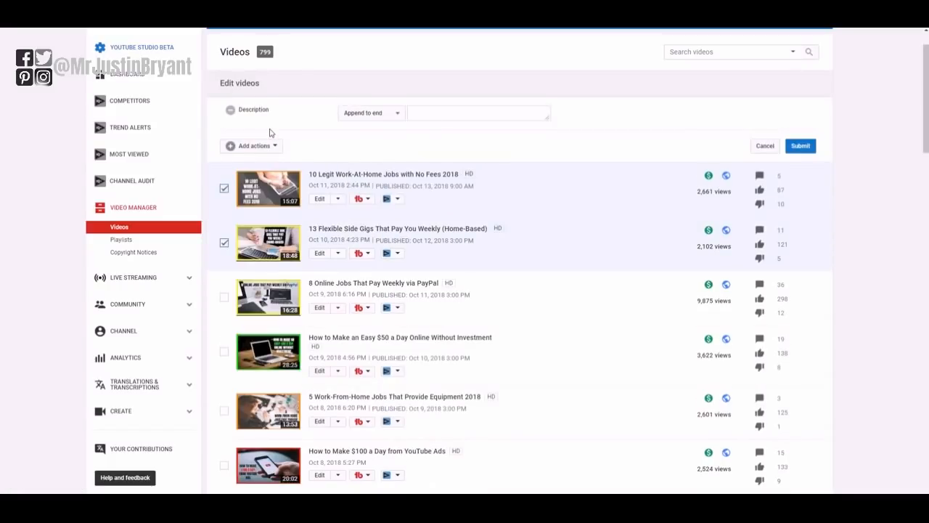
mouse_move(432, 127)
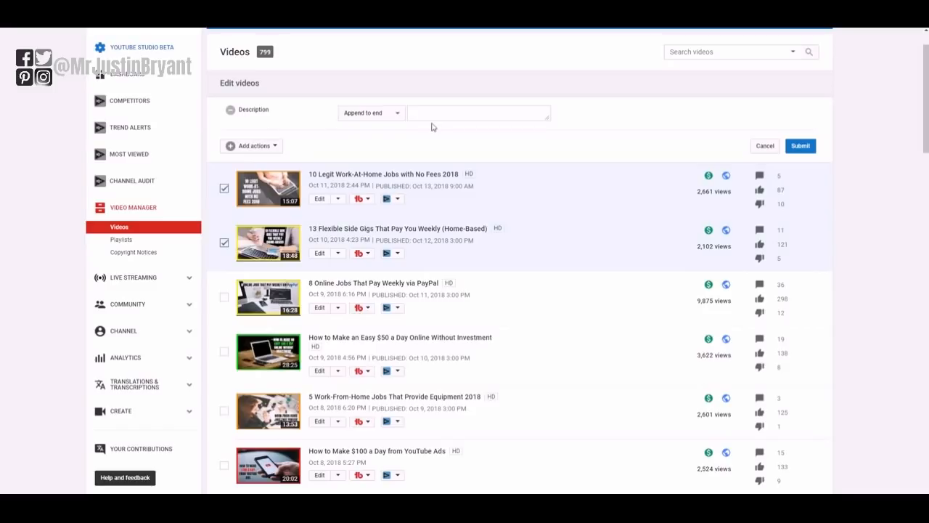
mouse_move(408, 127)
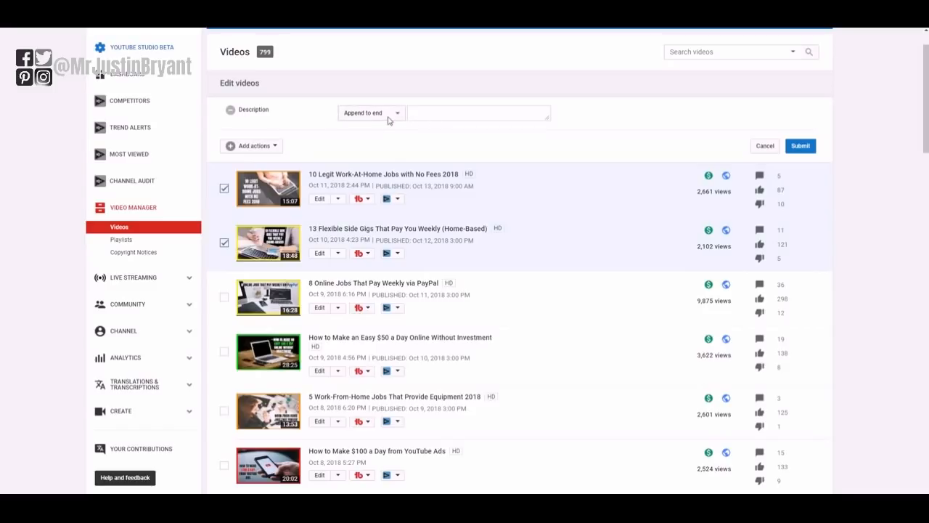
click(478, 112)
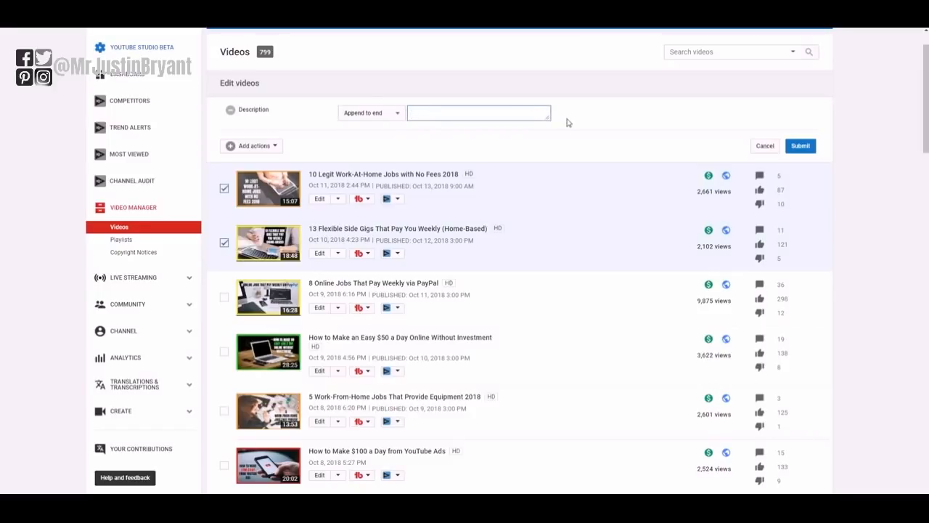
mouse_move(395, 122)
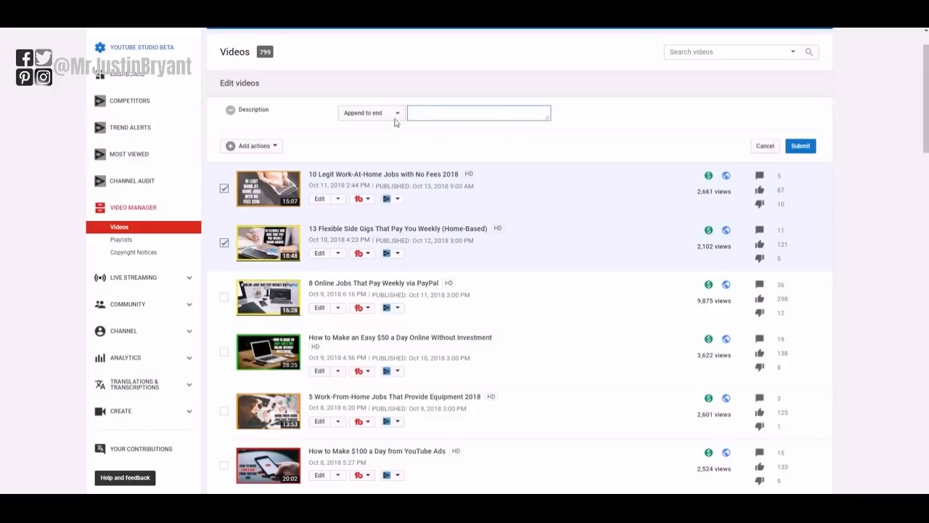
click(370, 112)
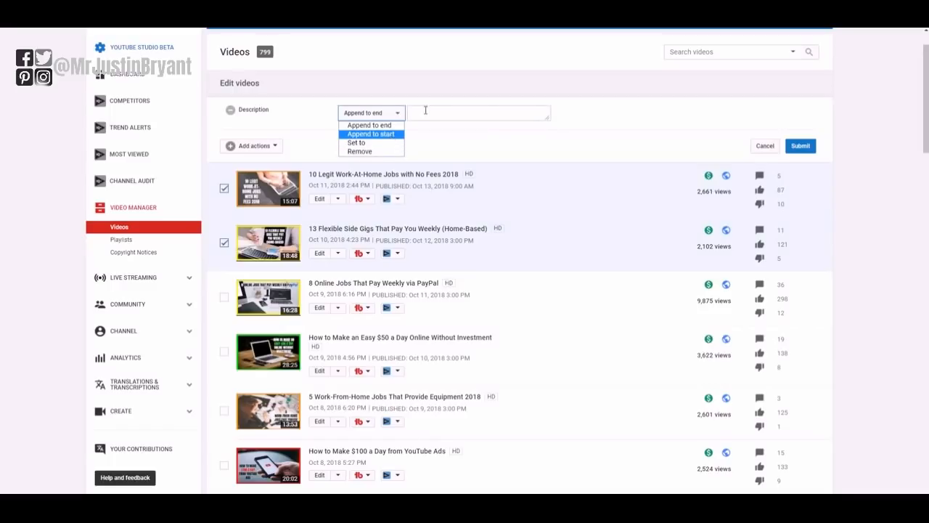
click(369, 125)
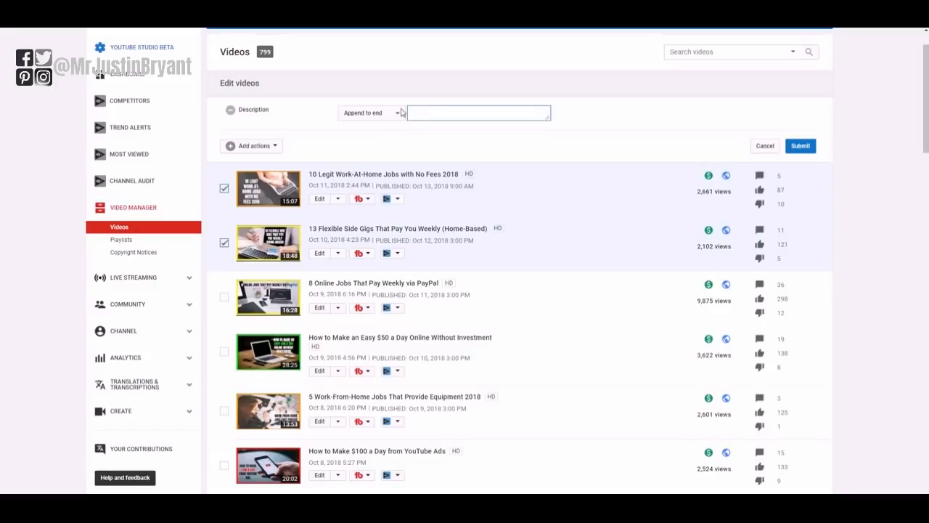
mouse_move(398, 113)
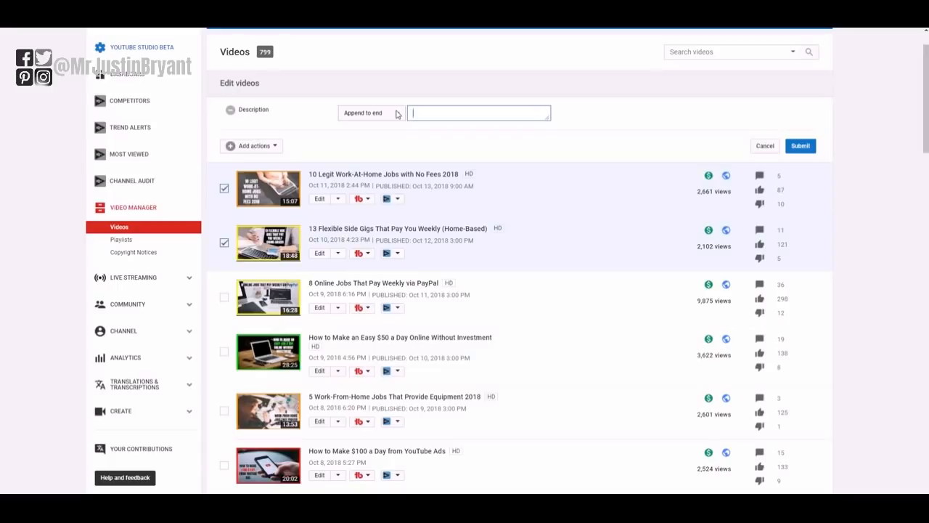
click(370, 112)
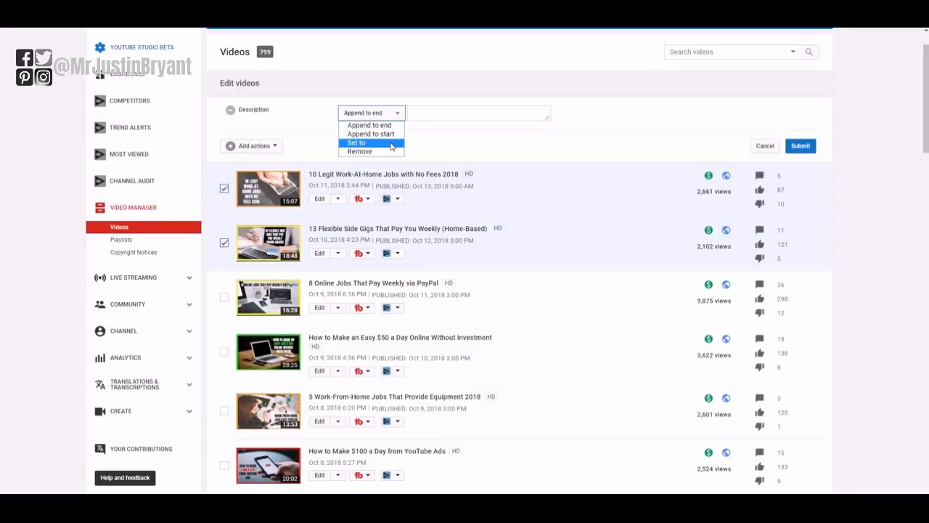
click(359, 152)
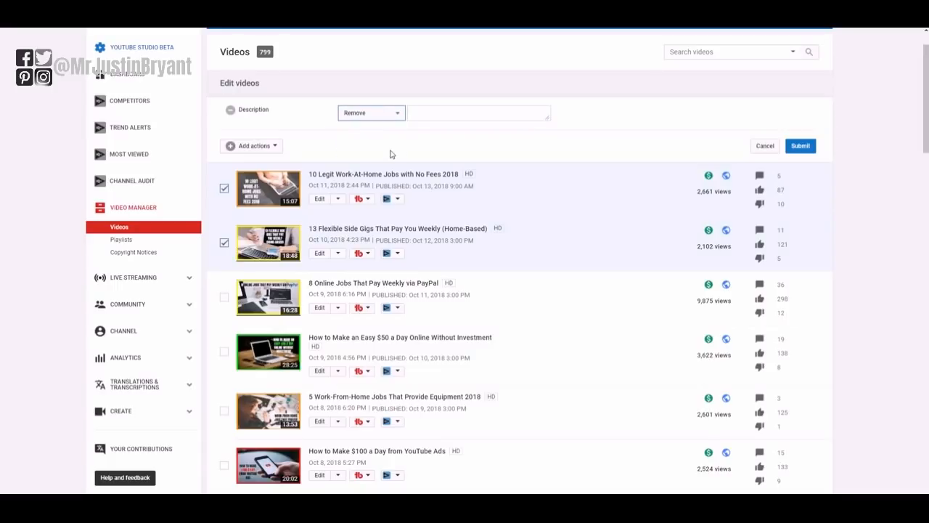
right_click(479, 113)
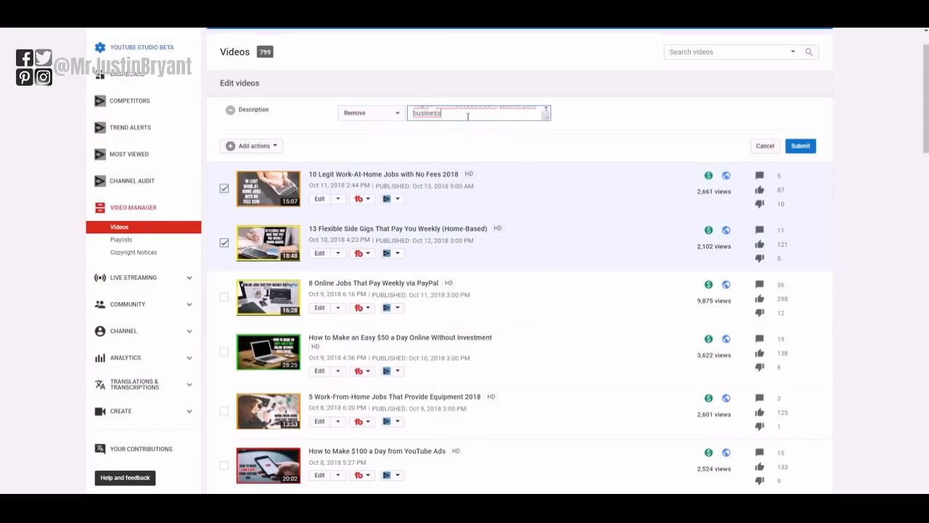
text(Facebook -)
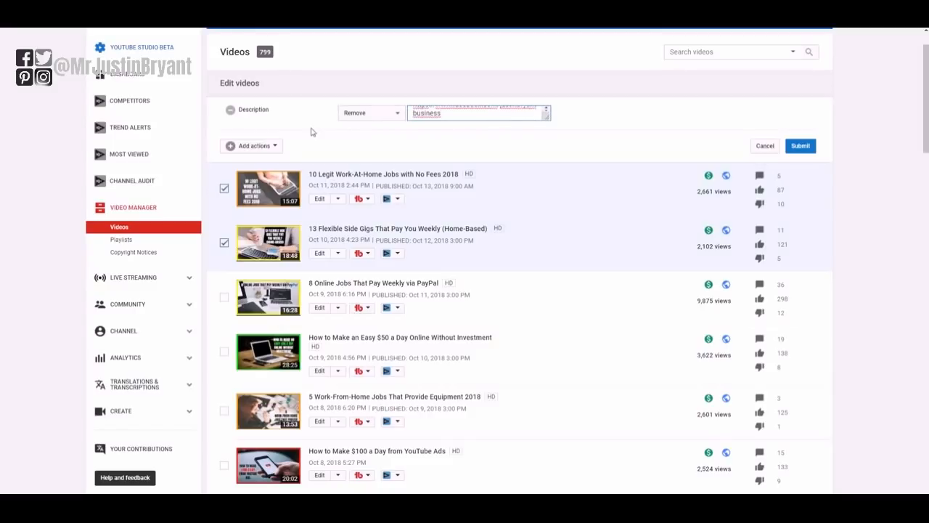
Submit the removal, acknowledge it can't be undone, and confirm updating the 2 videos.
click(800, 146)
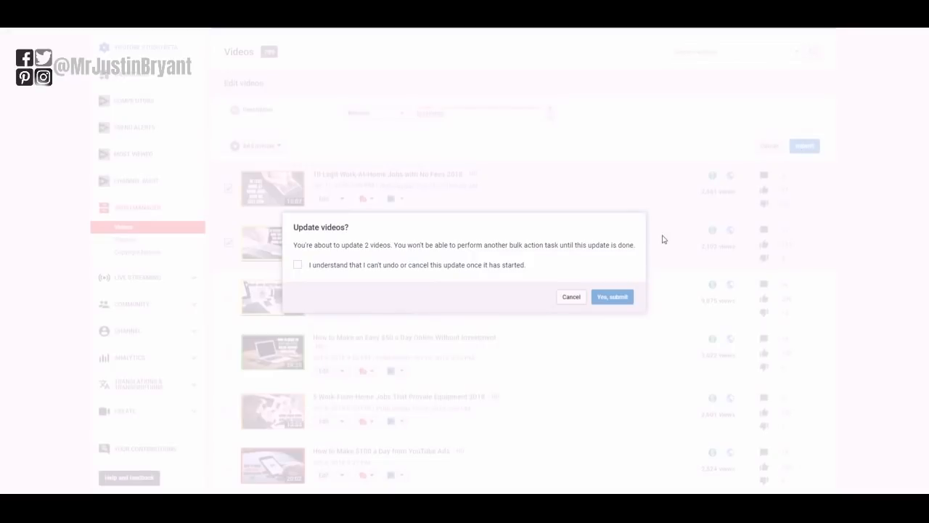
click(297, 263)
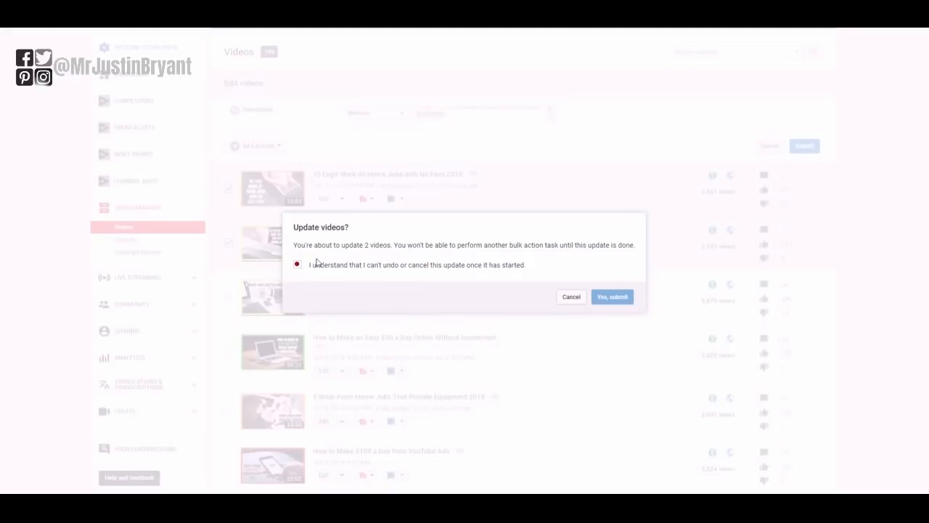
click(297, 264)
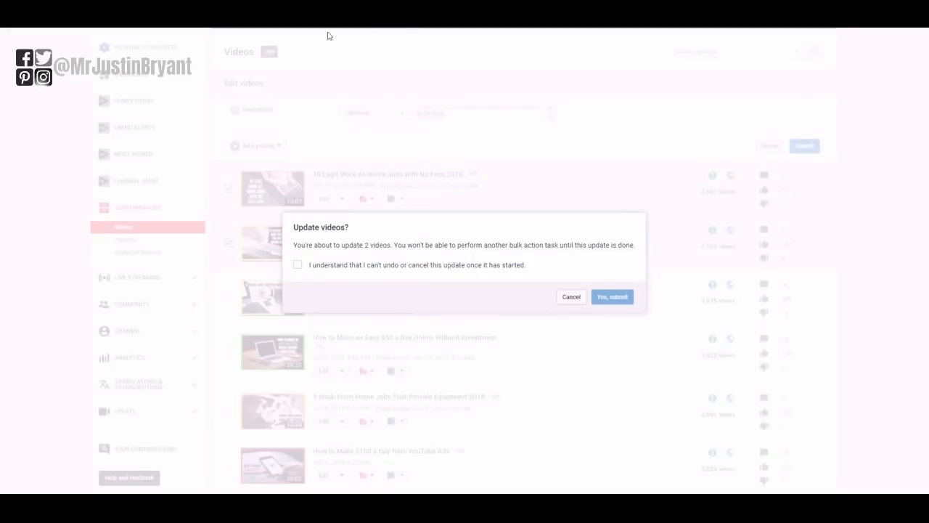
click(297, 264)
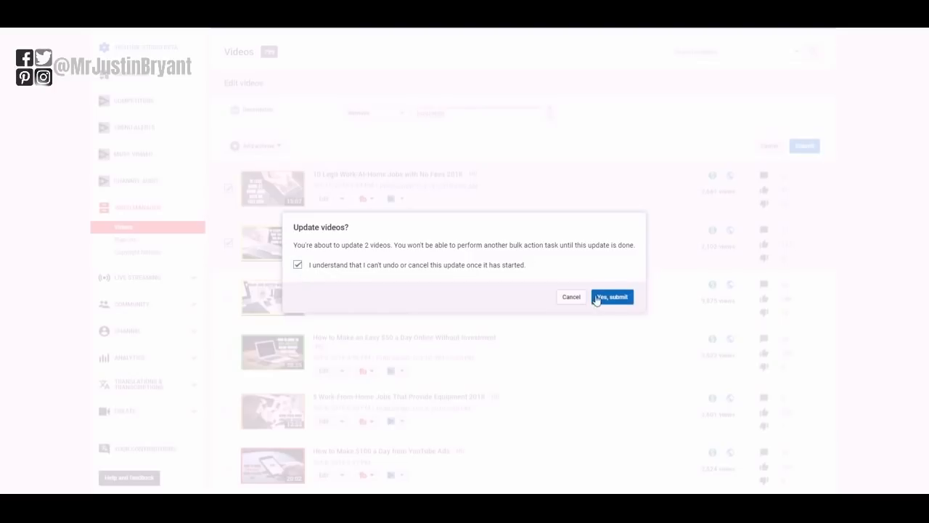
click(611, 296)
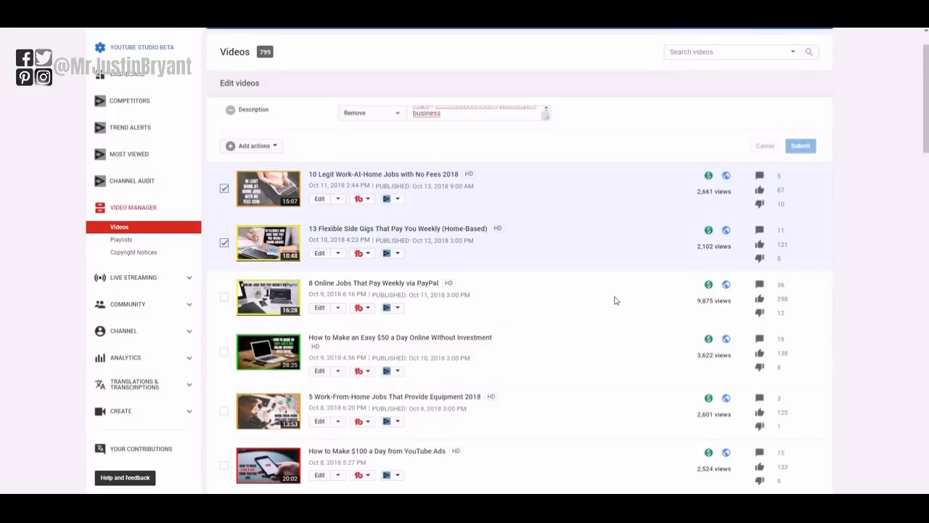
click(800, 146)
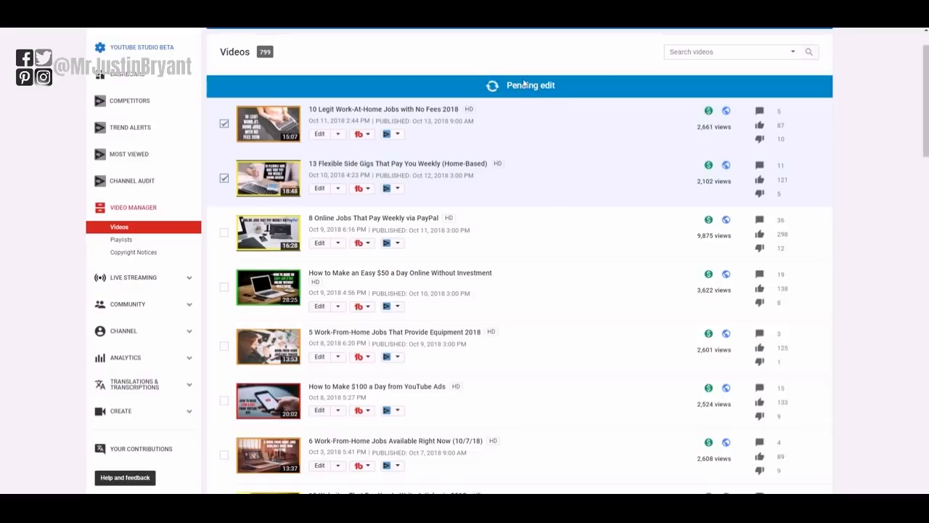
scroll(up, 3)
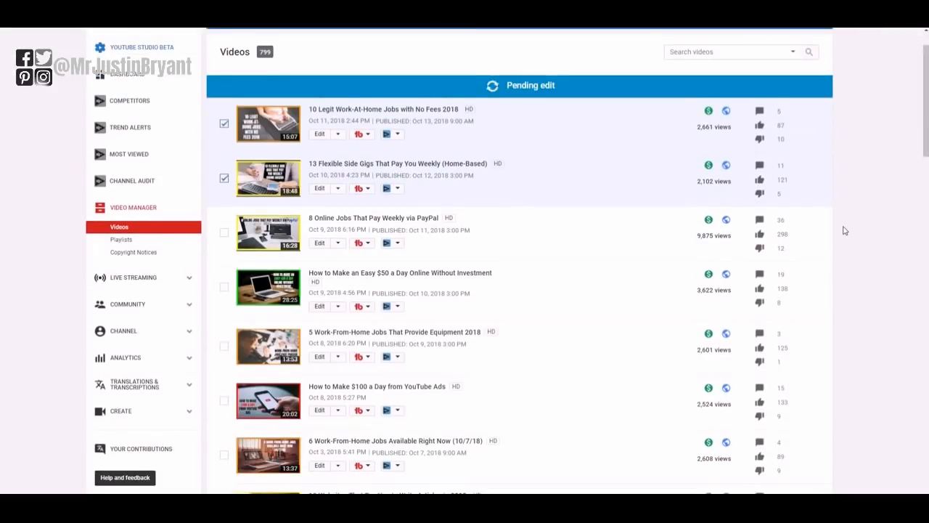
mouse_move(749, 246)
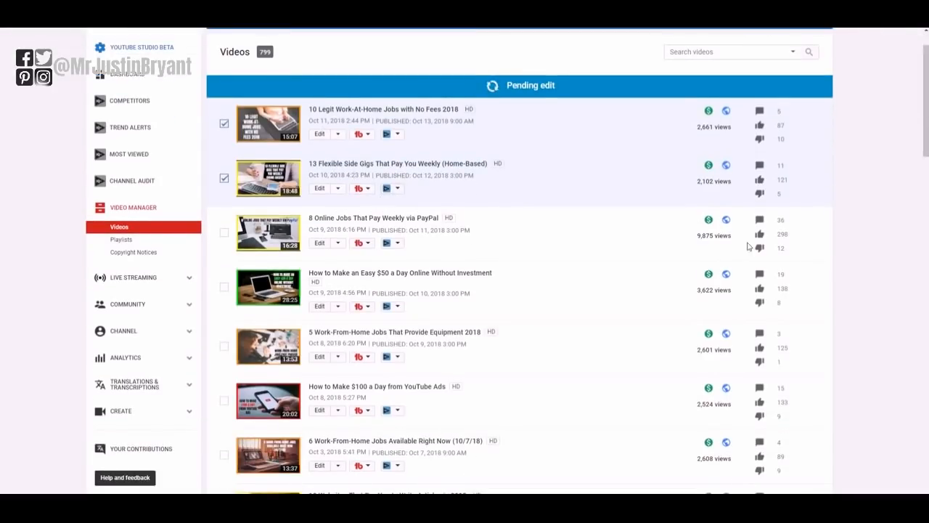
mouse_move(888, 145)
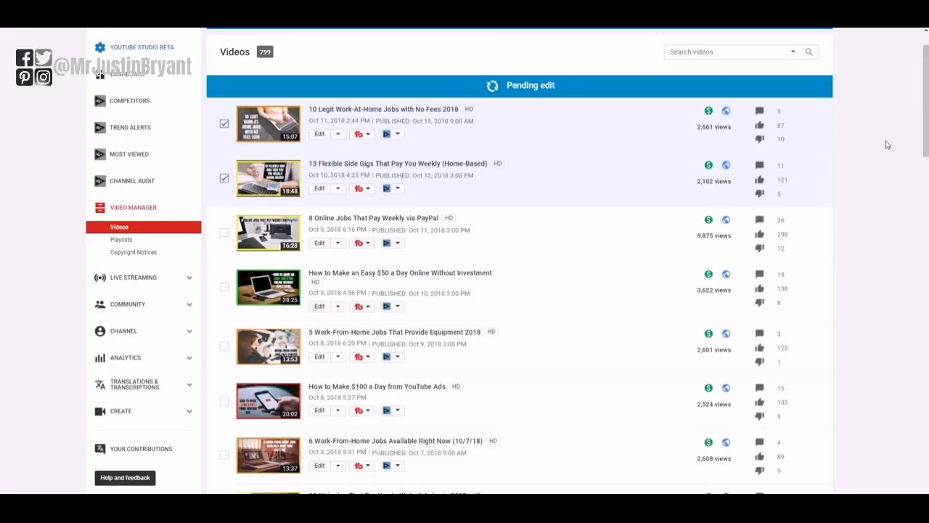
mouse_move(885, 141)
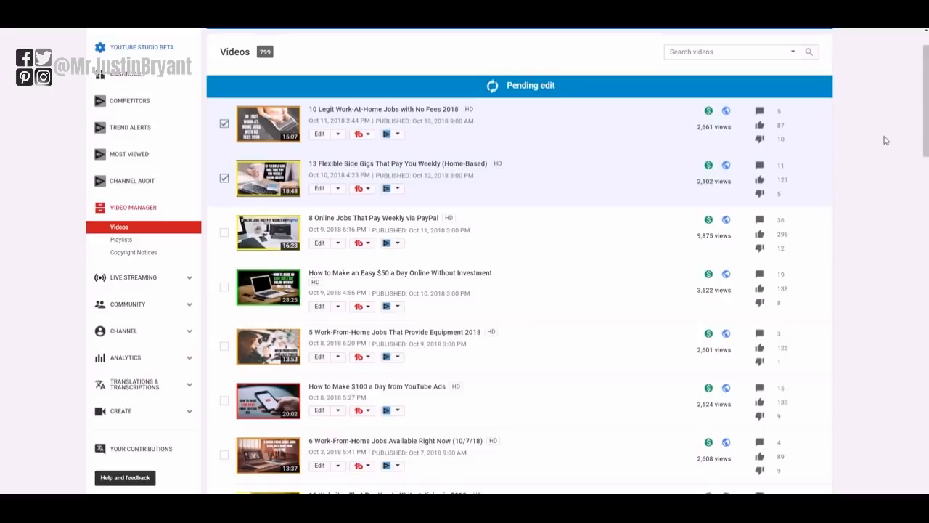
mouse_move(541, 206)
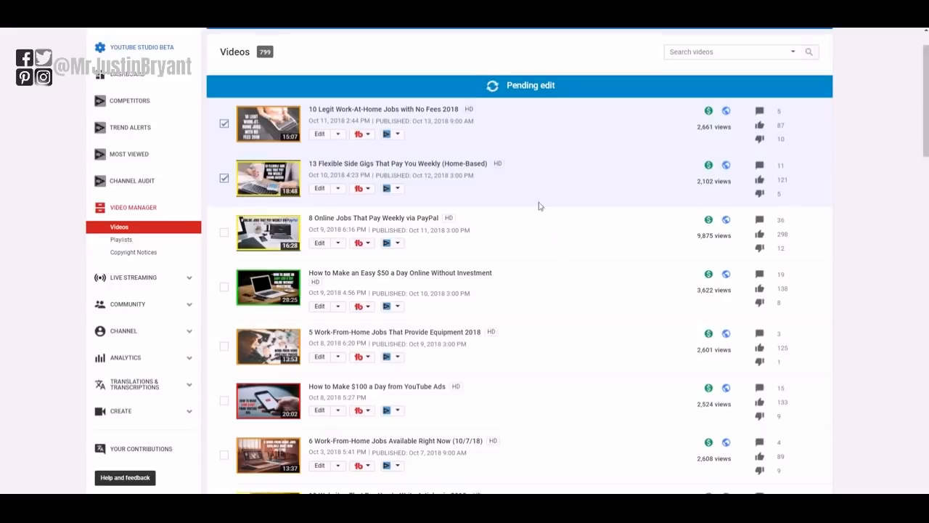
mouse_move(898, 143)
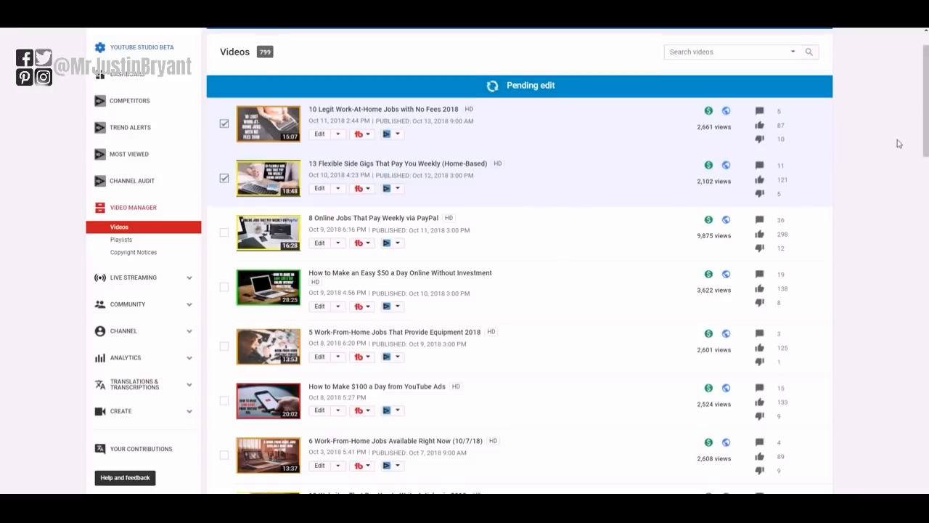
mouse_move(899, 112)
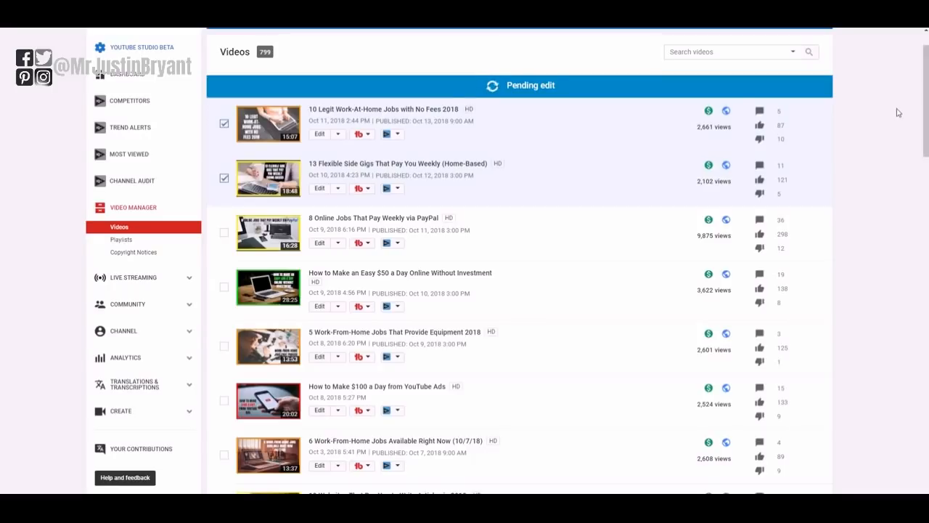
mouse_move(898, 109)
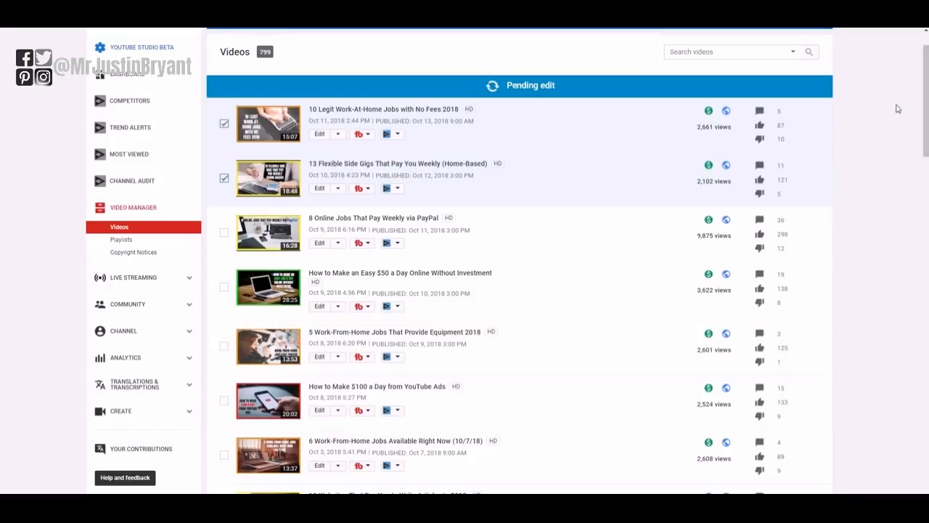
mouse_move(699, 33)
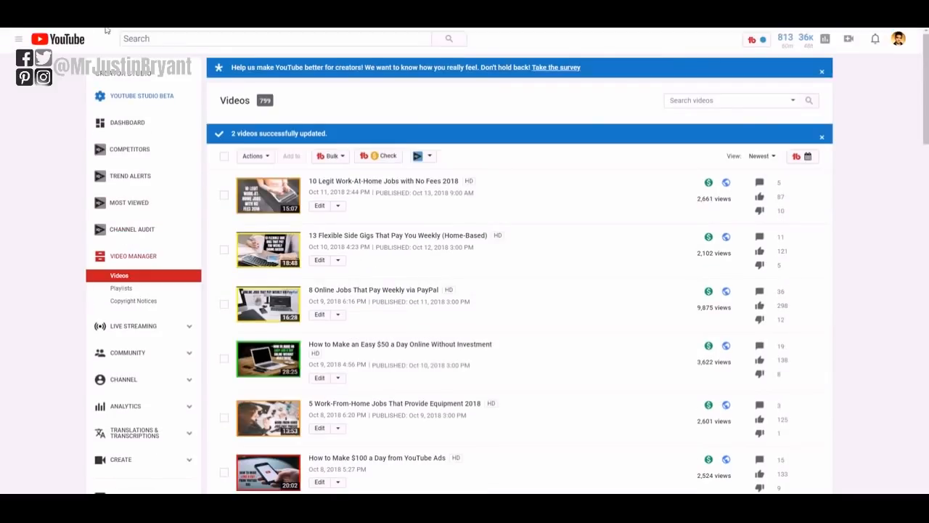
scroll(down, 3)
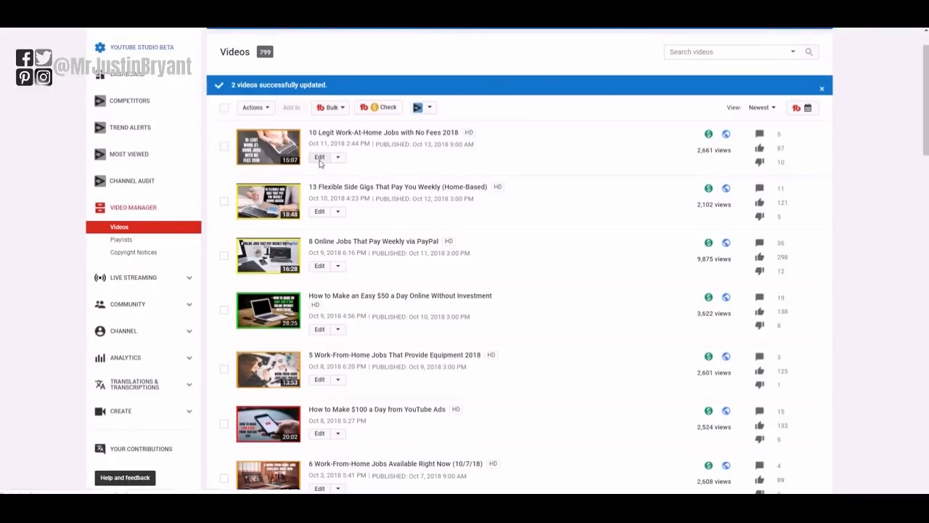
mouse_move(336, 156)
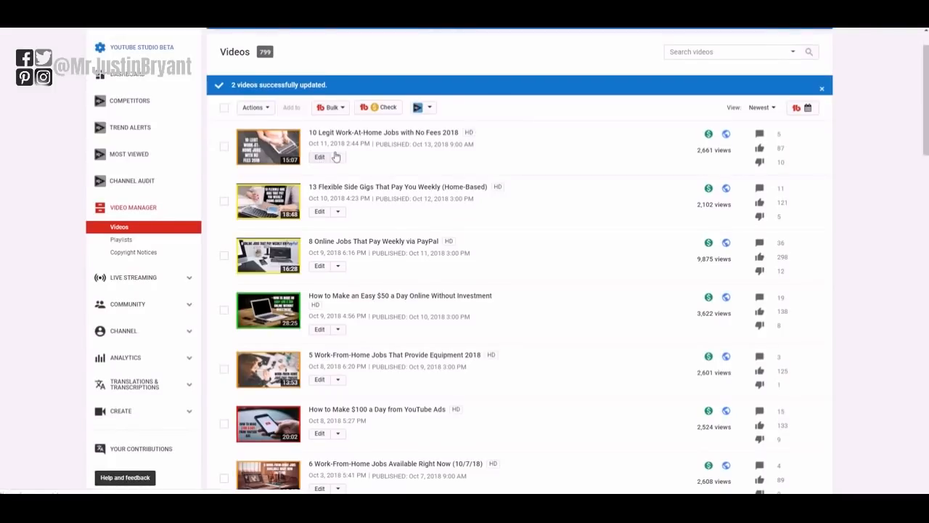
click(319, 157)
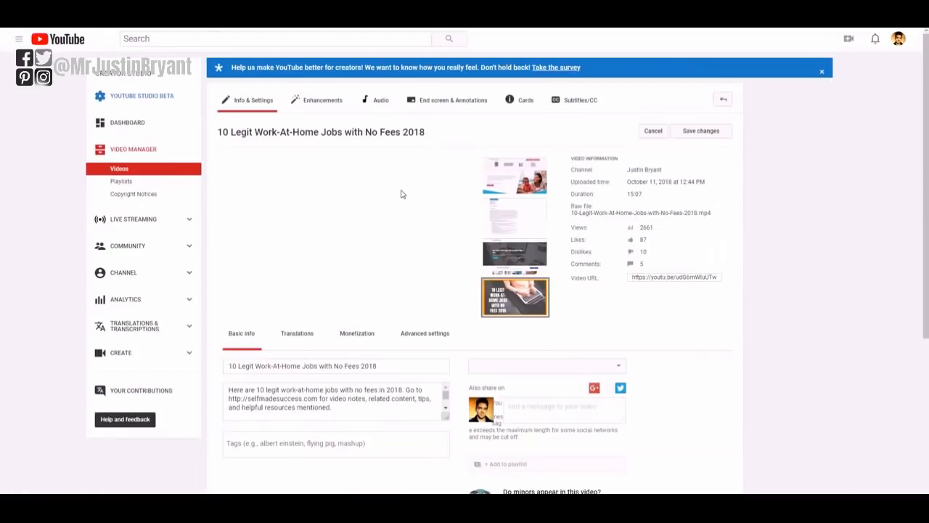
scroll(down, 3)
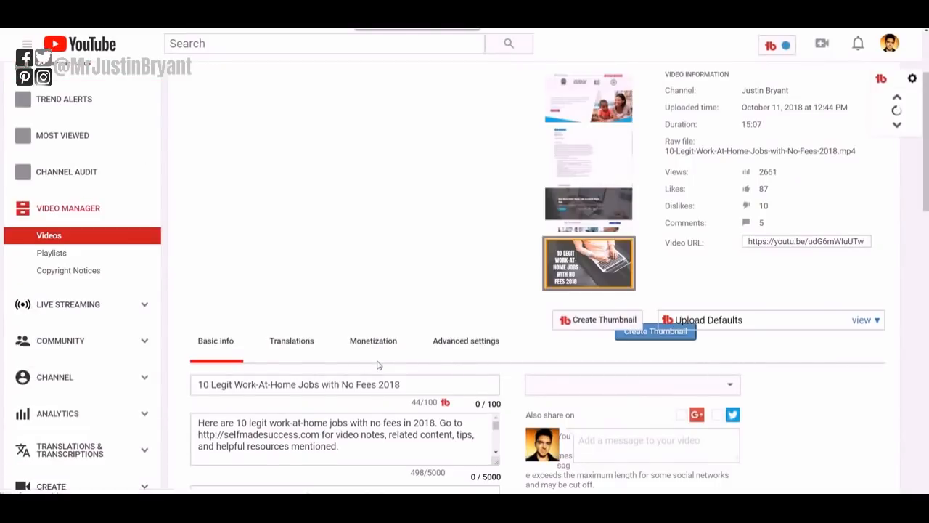
scroll(down, 3)
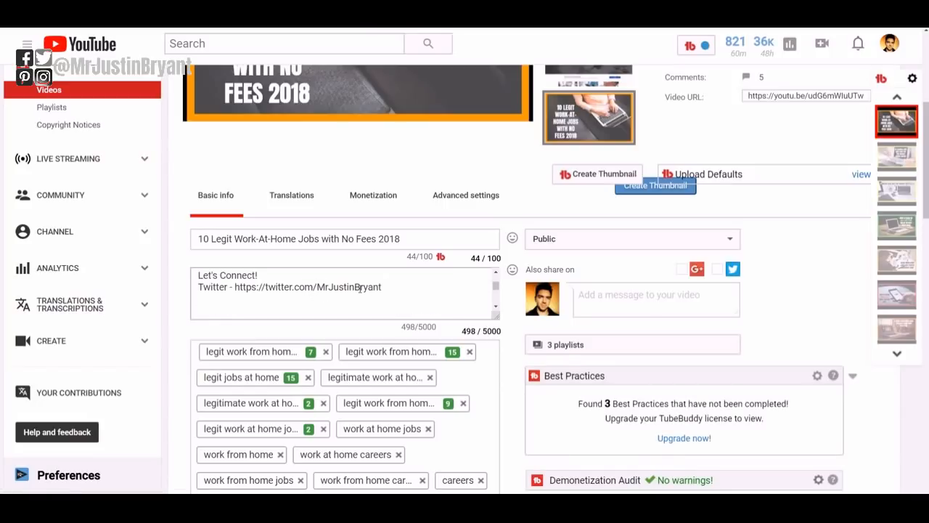
scroll(down, 3)
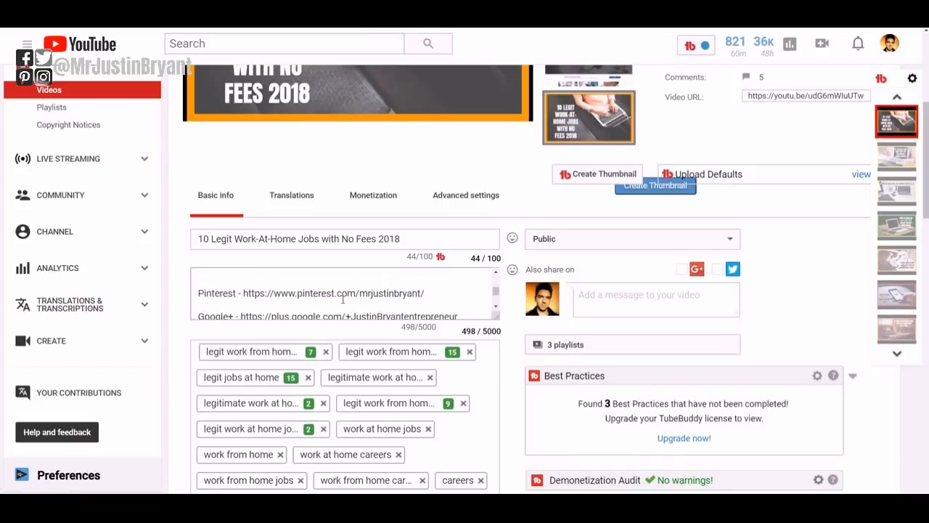
scroll(up, 3)
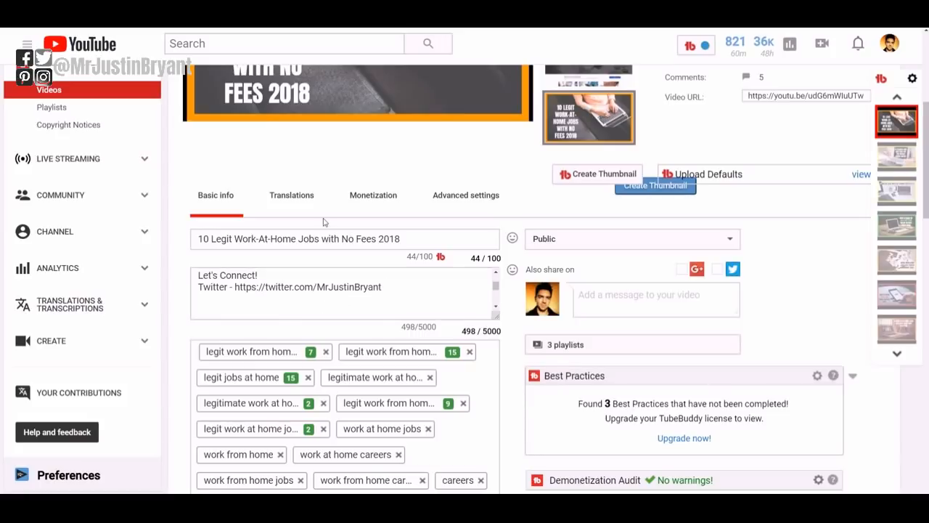
mouse_move(240, 134)
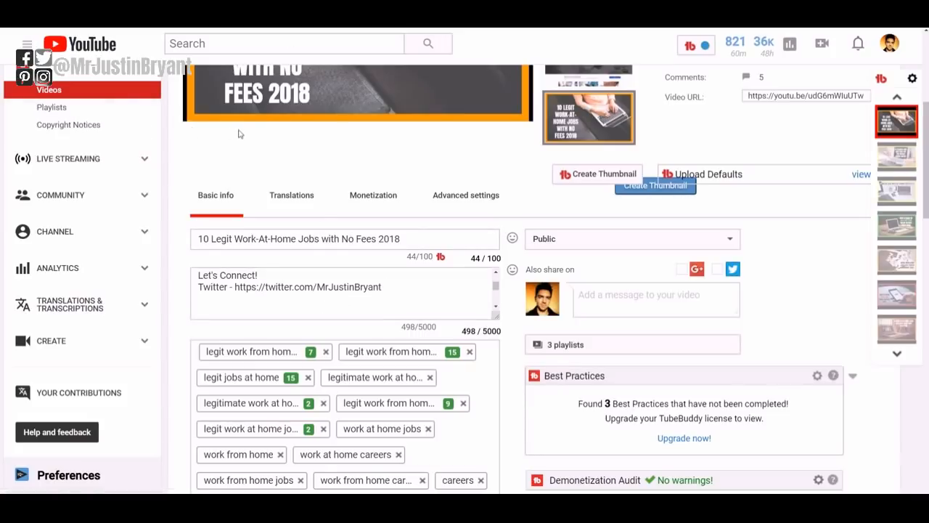
scroll(down, 3)
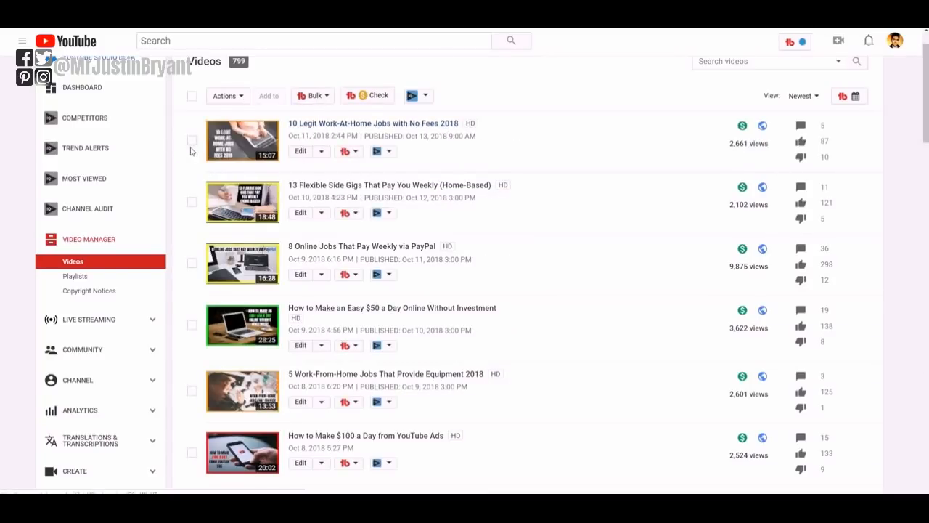
Check the first two videos and start a bulk append, typing 'fa/mrjustinbryant'.
click(191, 140)
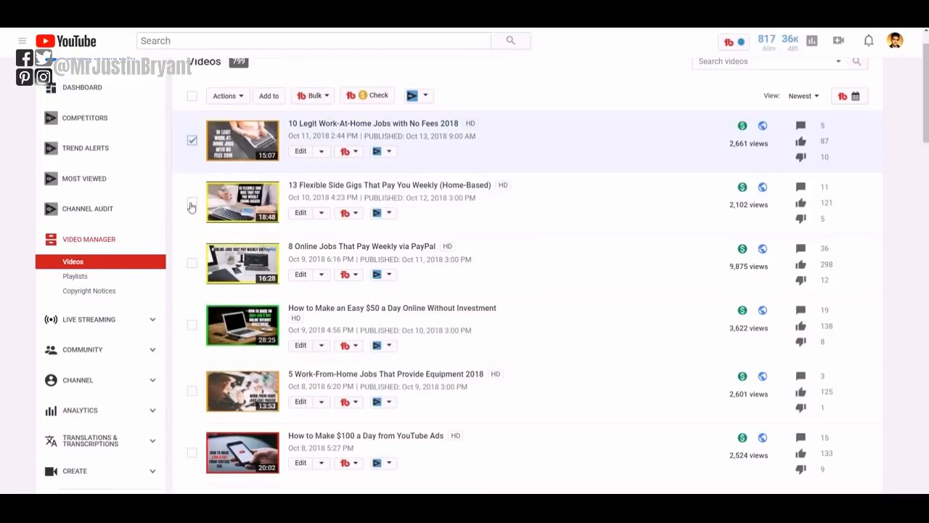
click(228, 95)
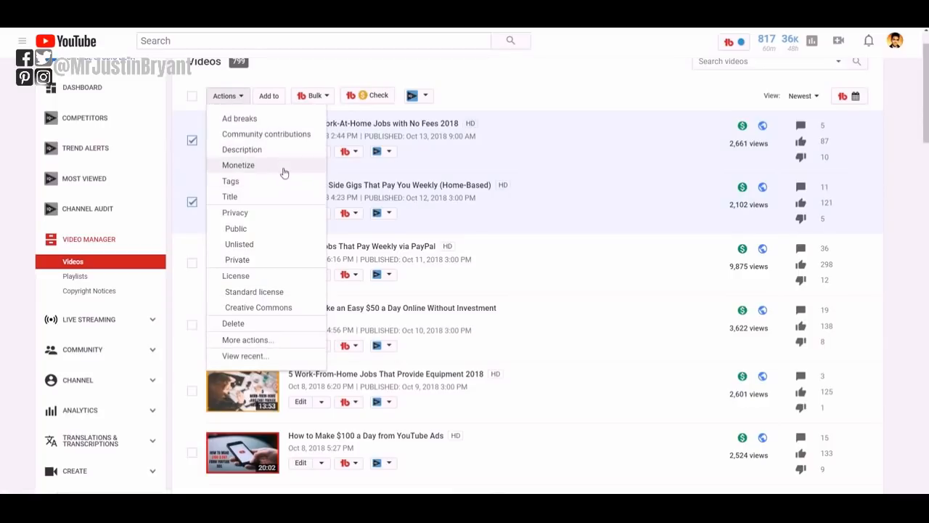
click(241, 149)
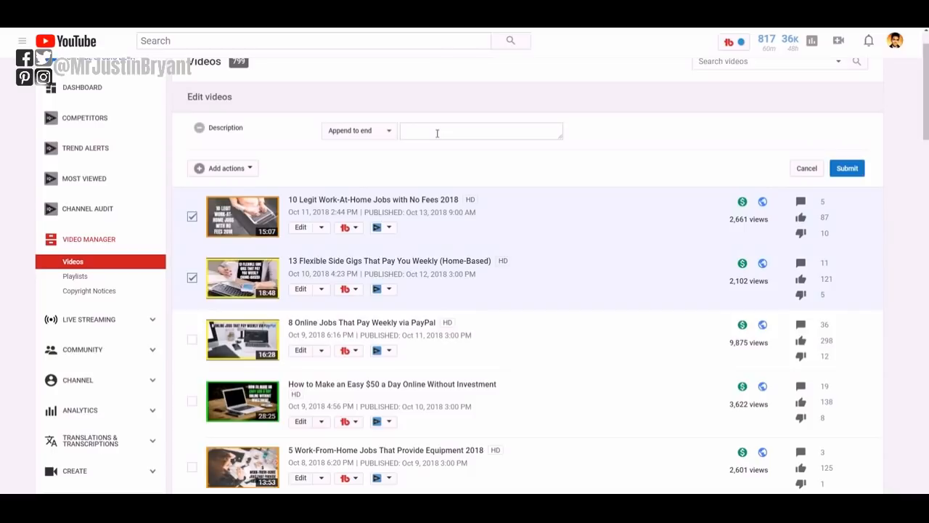
text(facebook.com)
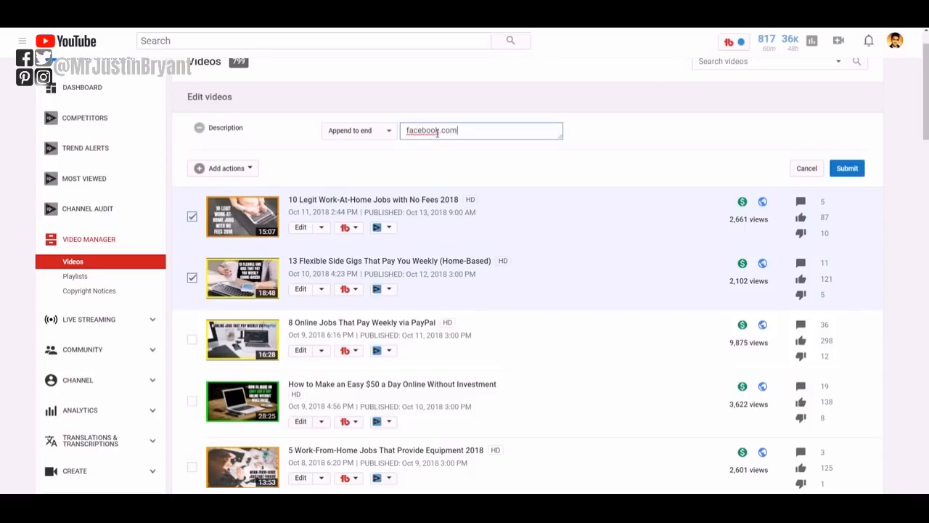
text(/mrjustinb)
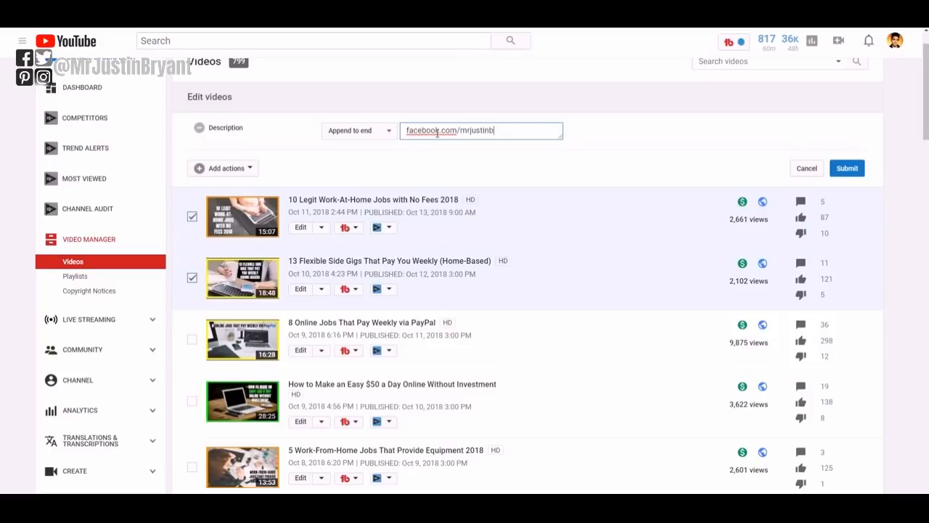
text(ryant)
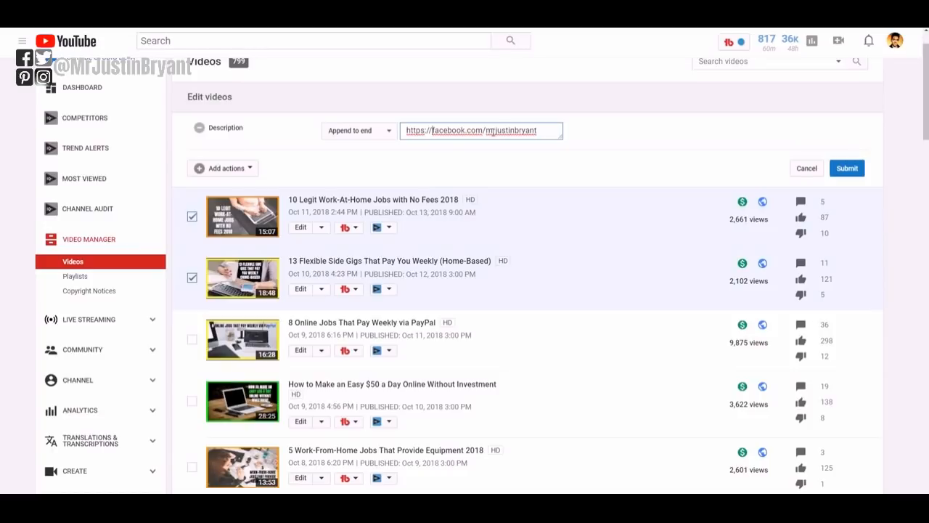
mouse_move(776, 152)
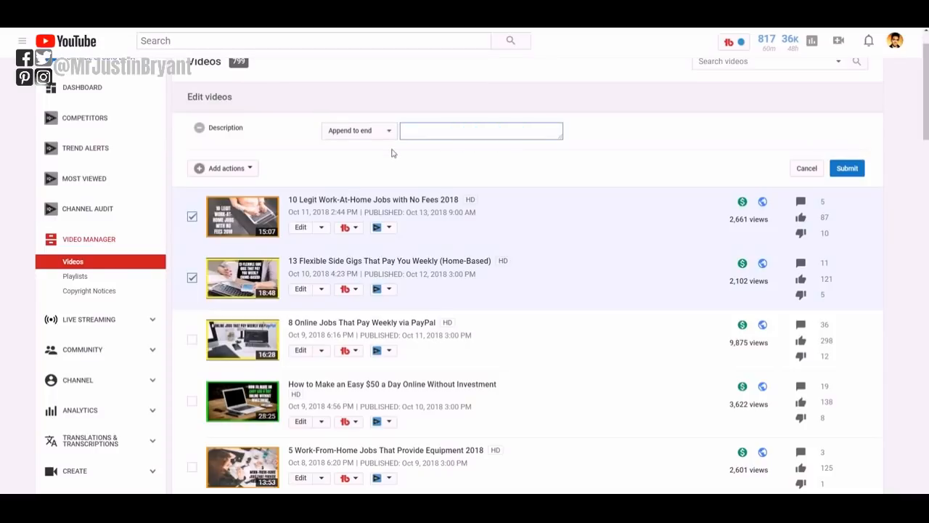
click(481, 130)
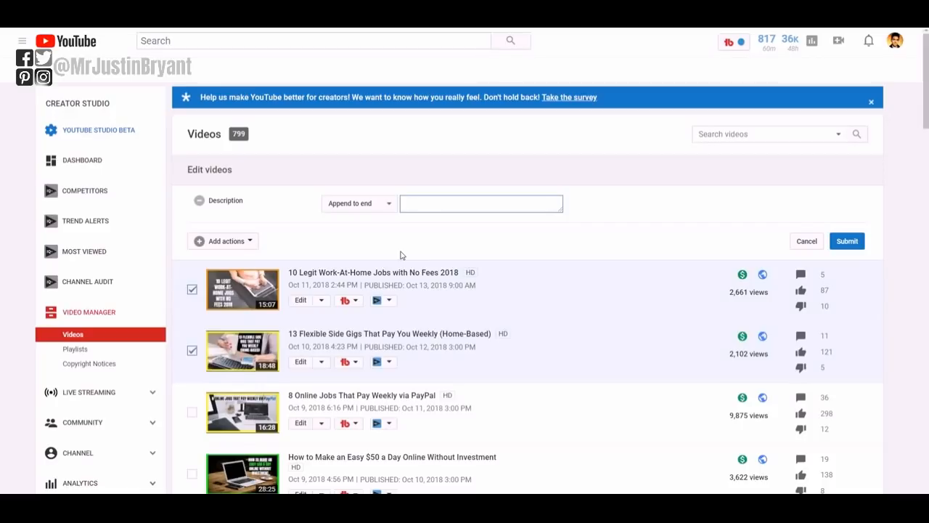
click(481, 203)
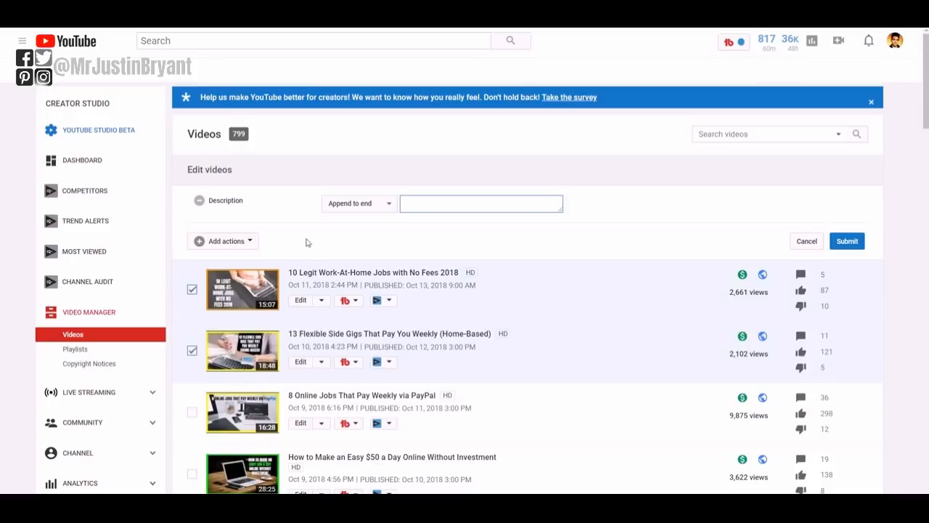
mouse_move(806, 240)
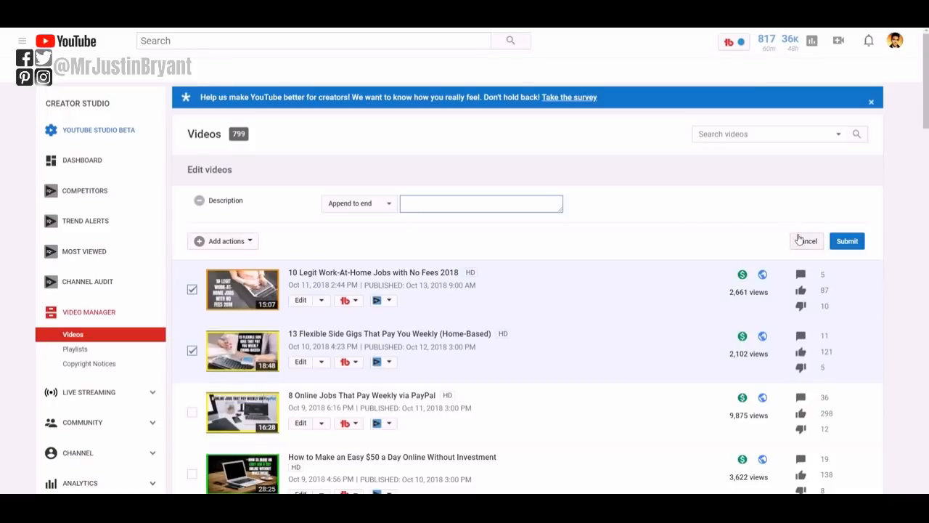
Cancel the Edit videos panel, then show and close the bulk actions list.
click(806, 241)
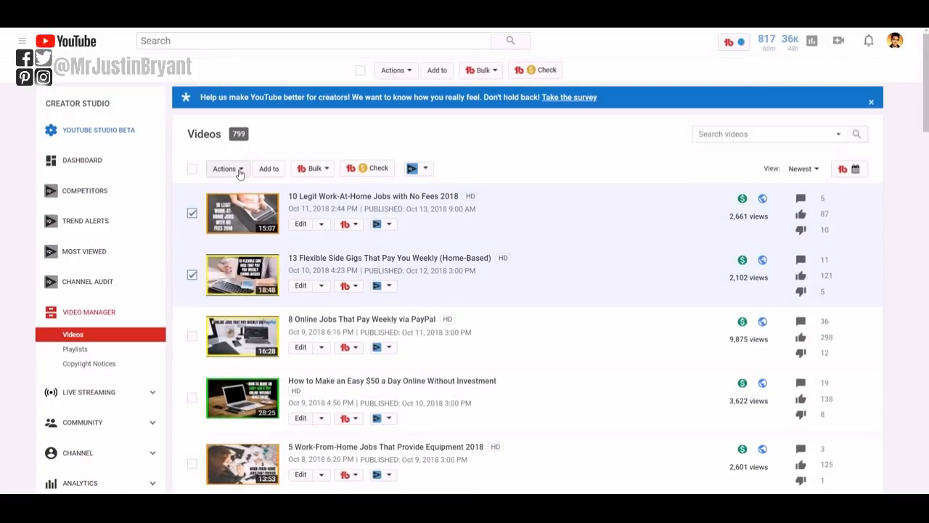
click(227, 168)
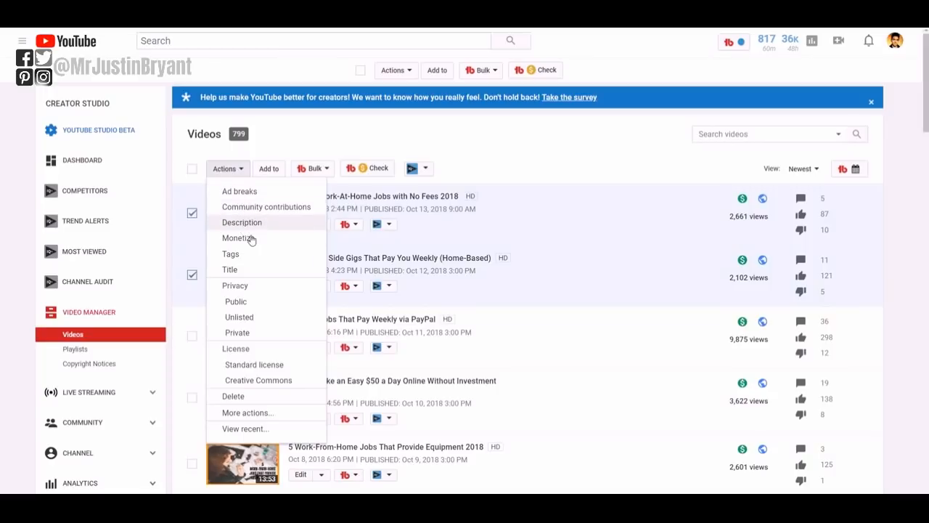
mouse_move(249, 278)
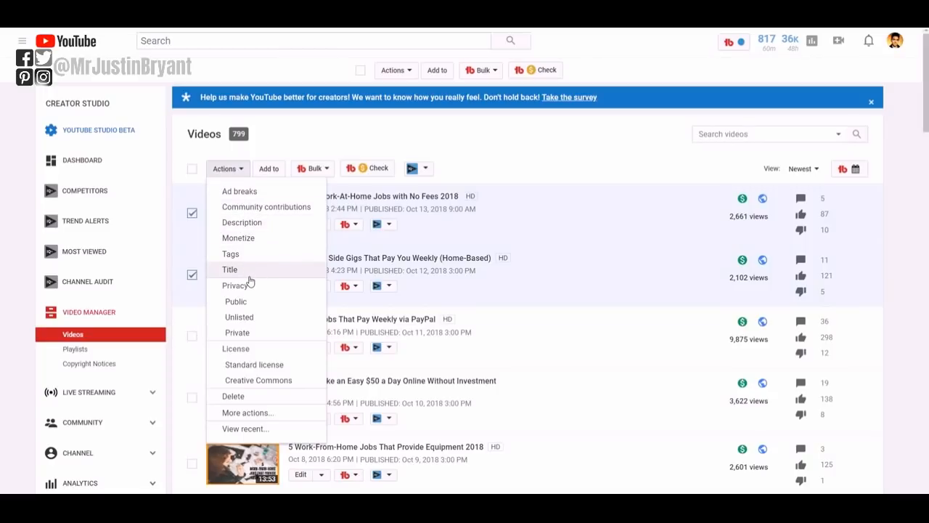
mouse_move(254, 277)
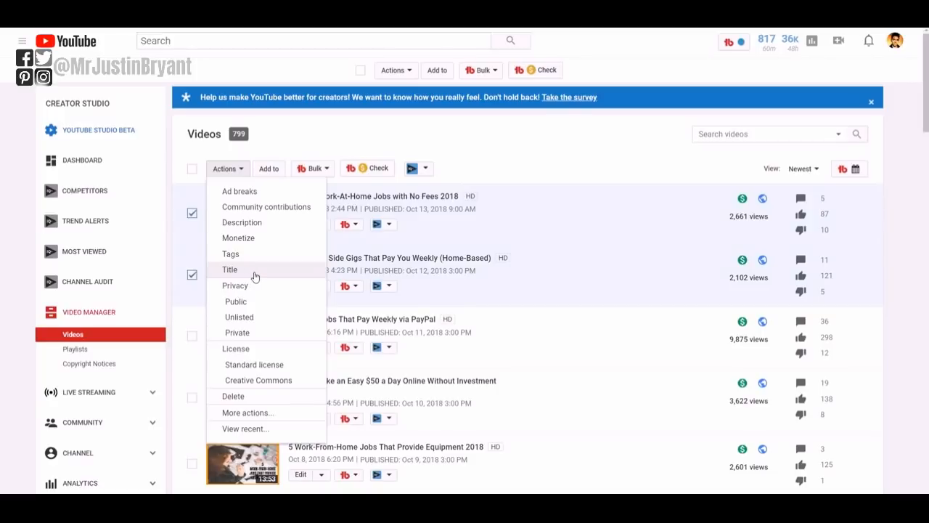
mouse_move(268, 191)
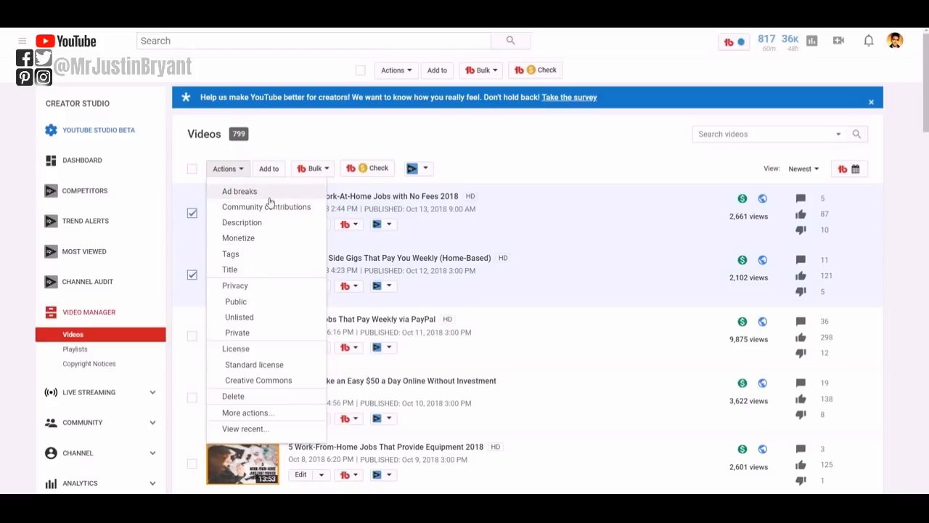
click(505, 139)
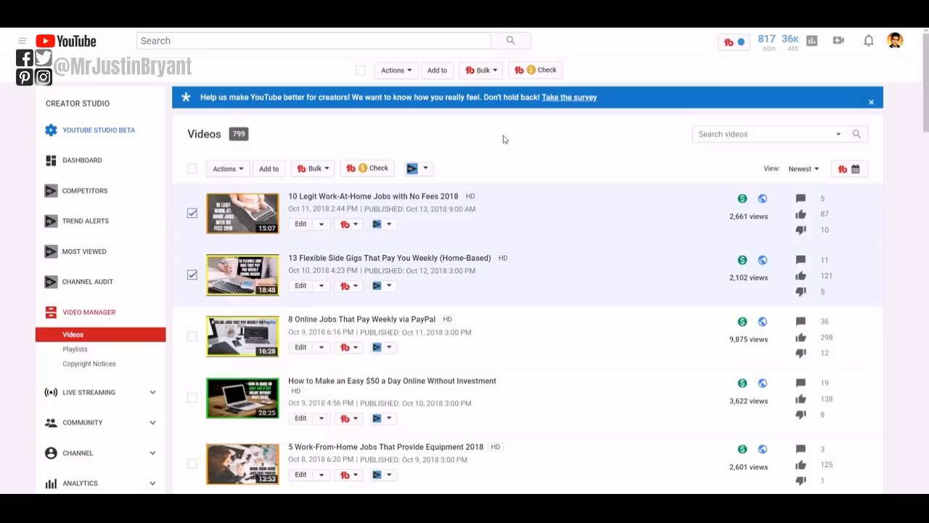